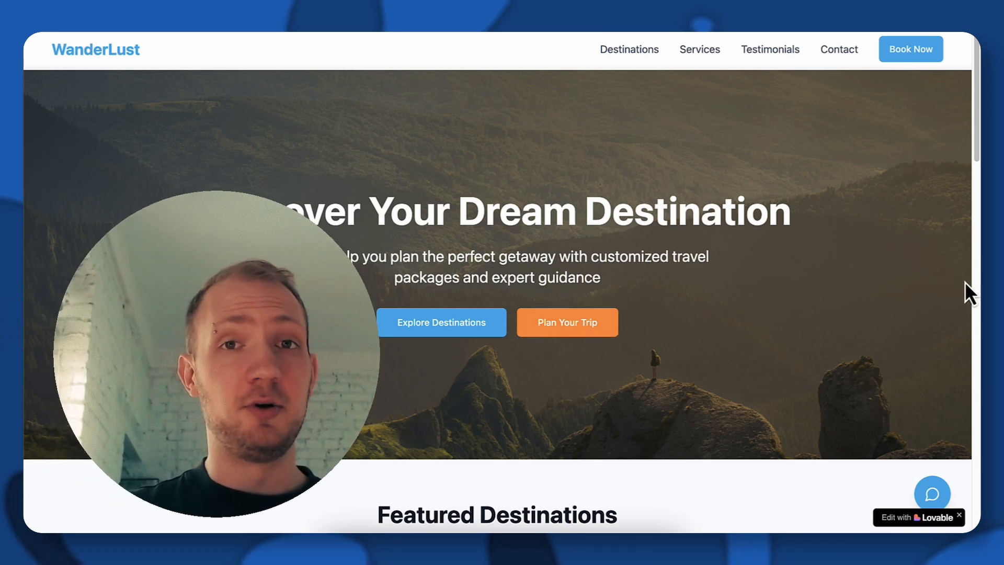
Step: Ask the WanderLust support chat about airline-cancellation refunds and play its voice reply
{"action": "left_click", "coordinate": [932, 493]}
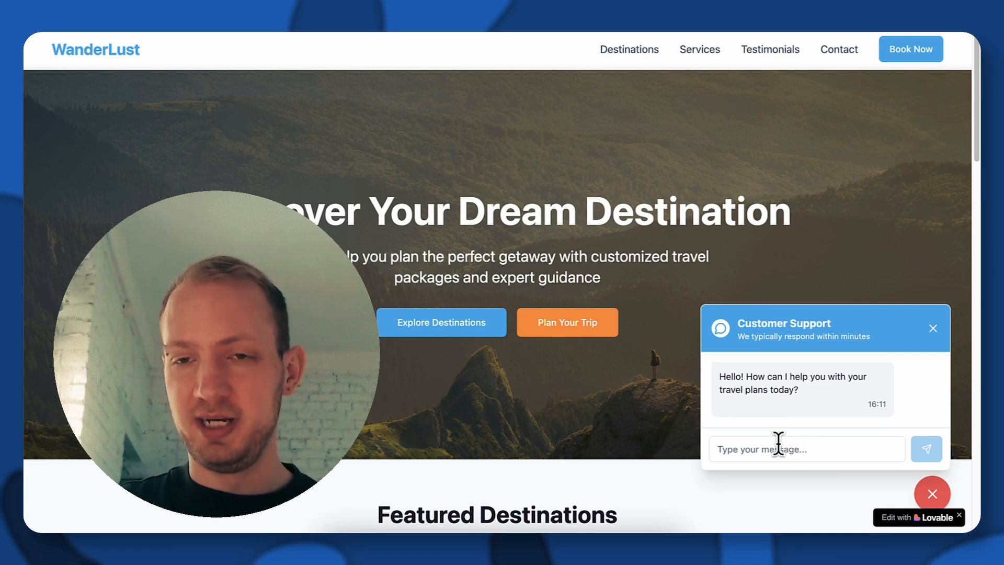
{"action": "left_click", "coordinate": [926, 448]}
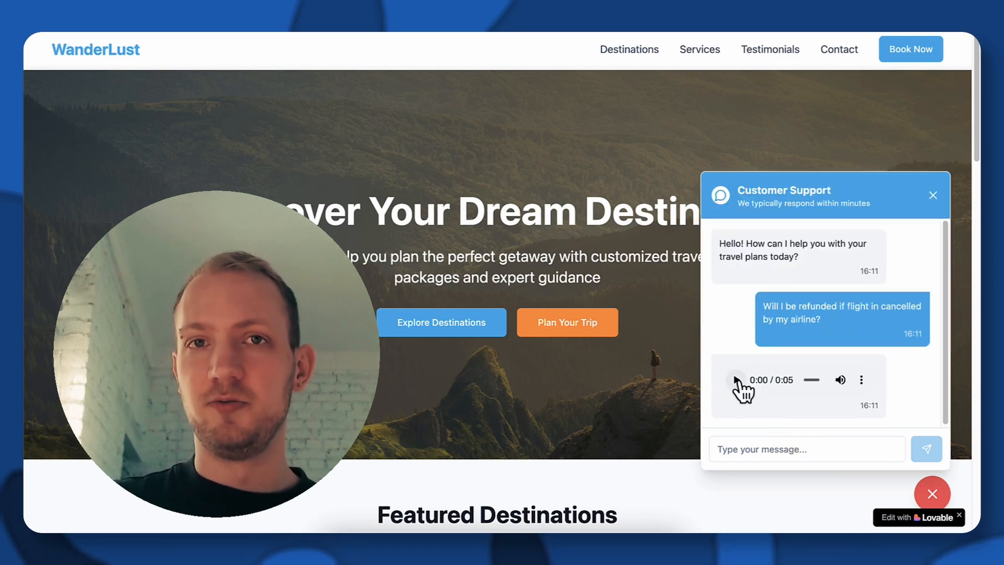
{"action": "left_click", "coordinate": [735, 379]}
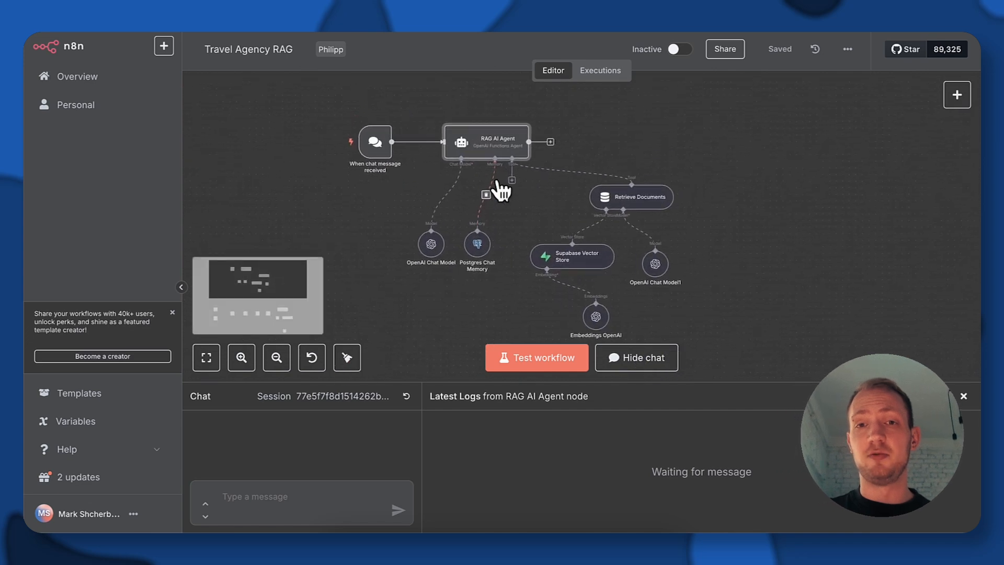
{"action": "mouse_move", "coordinate": [454, 182]}
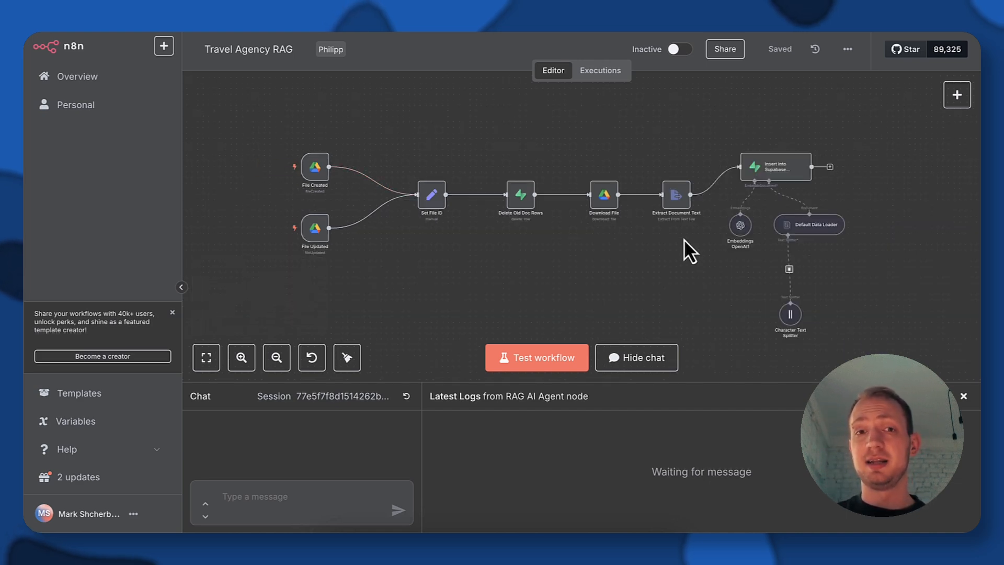
{"action": "mouse_move", "coordinate": [595, 48]}
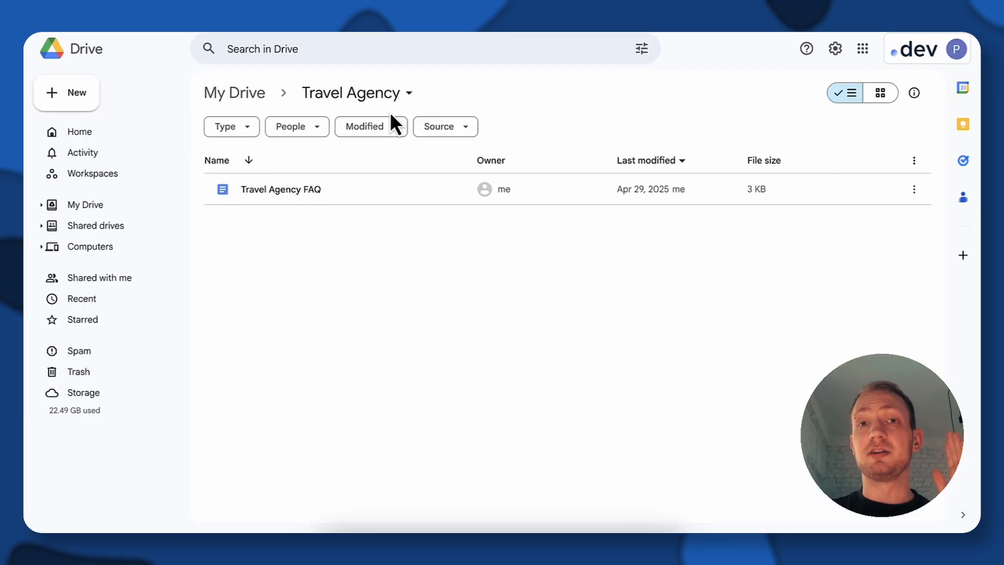
{"action": "mouse_move", "coordinate": [423, 95]}
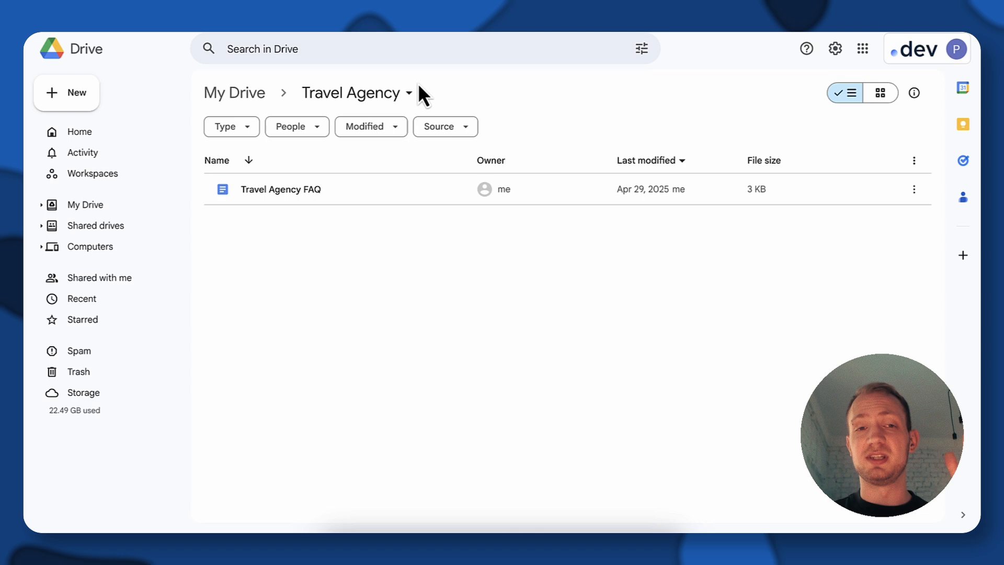
{"action": "mouse_move", "coordinate": [365, 189]}
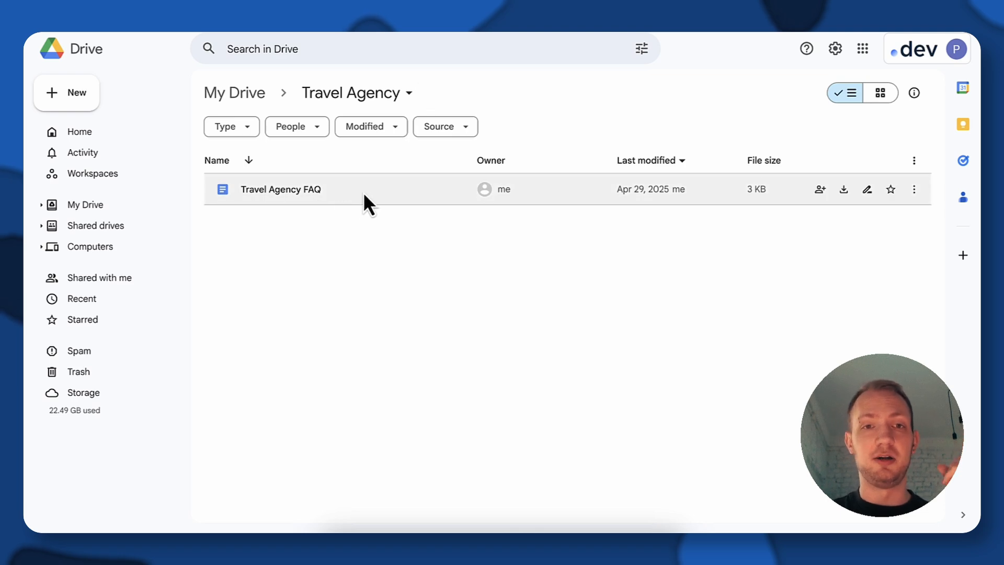
{"action": "mouse_move", "coordinate": [329, 211]}
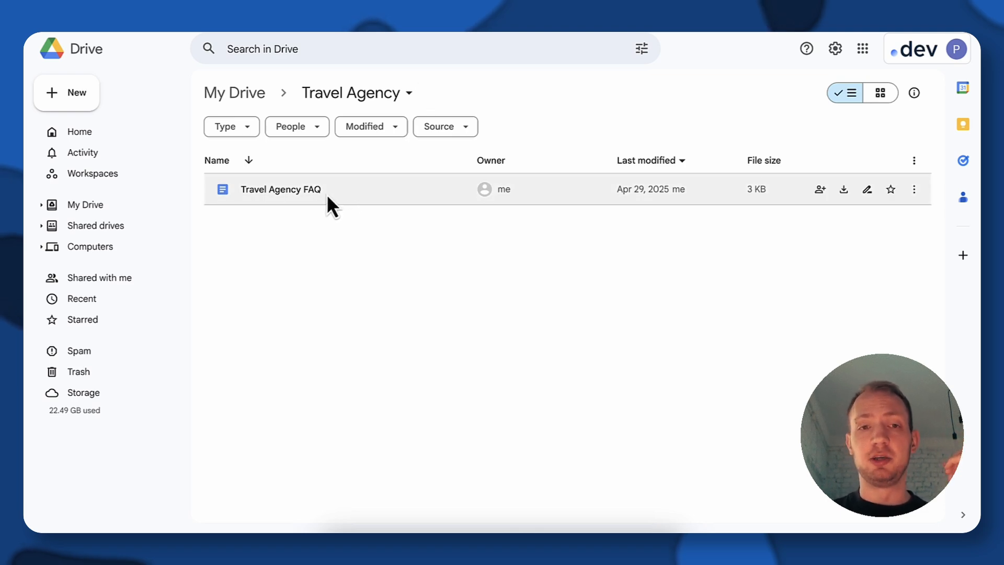
{"action": "double_click", "coordinate": [280, 189]}
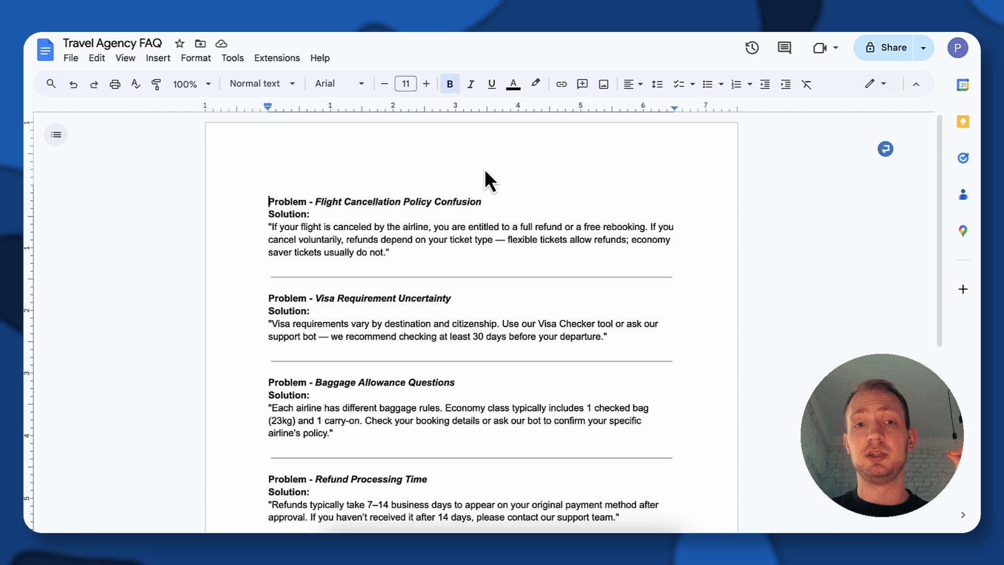
{"action": "mouse_move", "coordinate": [410, 184]}
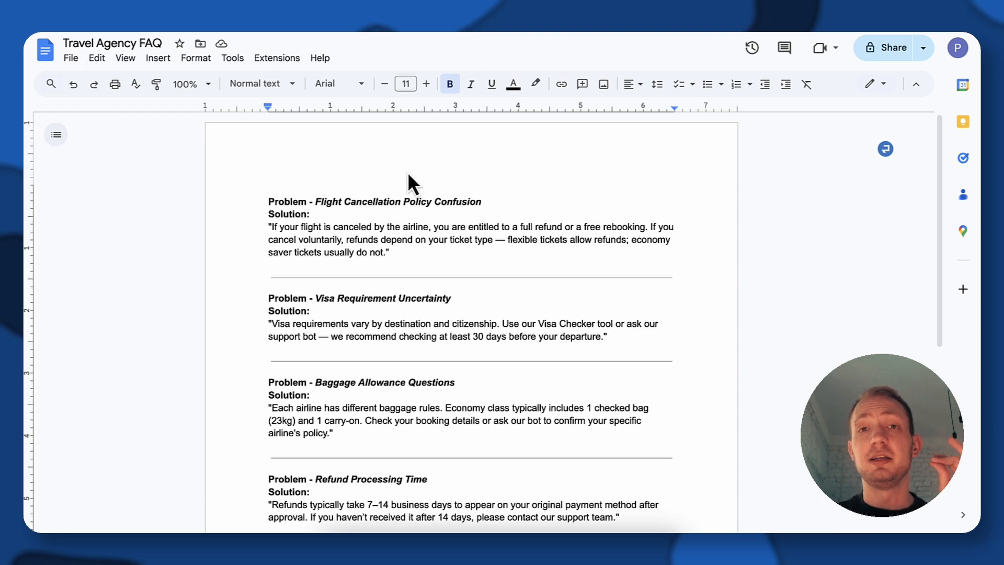
{"action": "mouse_move", "coordinate": [309, 220]}
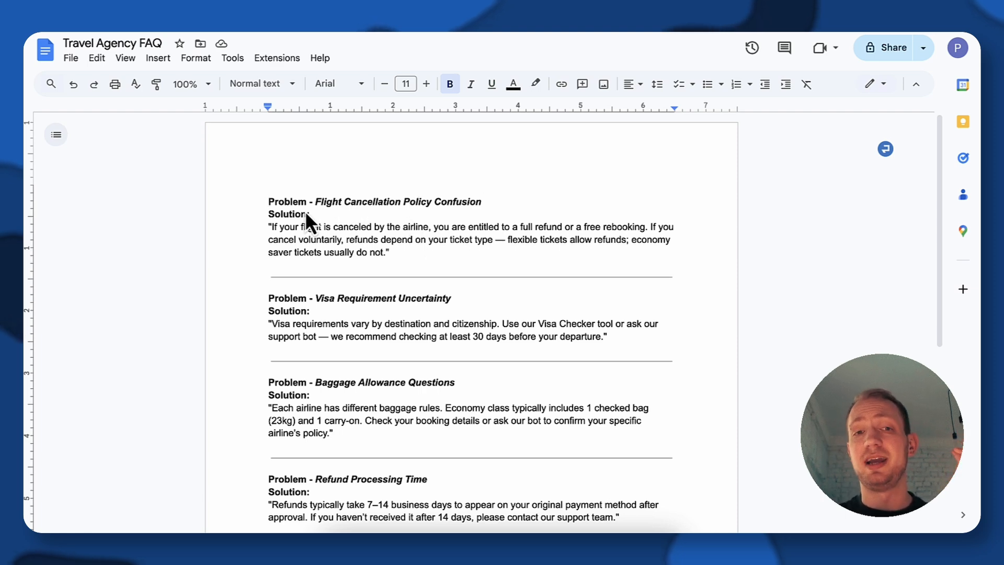
{"action": "mouse_move", "coordinate": [324, 176]}
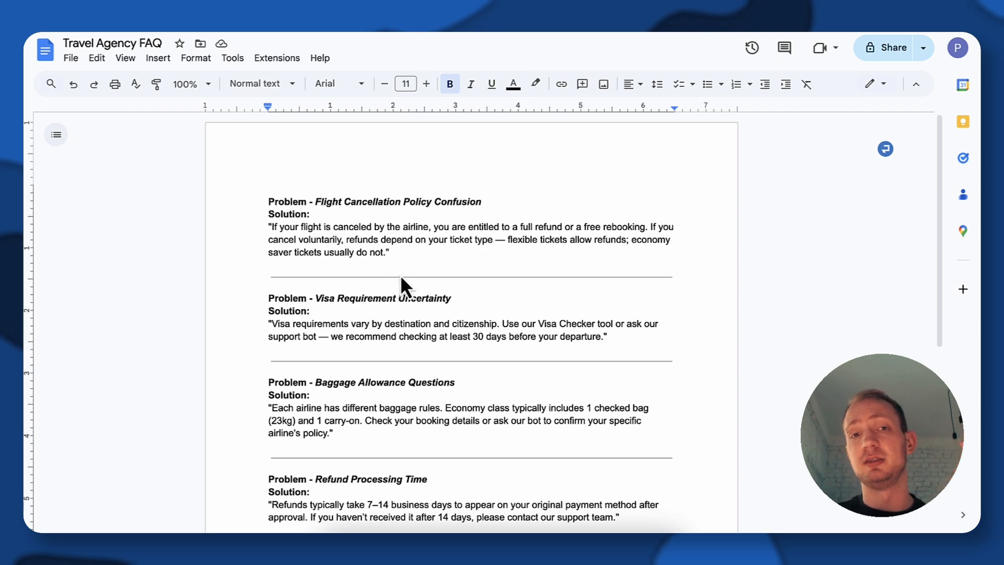
{"action": "scroll", "scroll_direction": "up", "scroll_amount": 3}
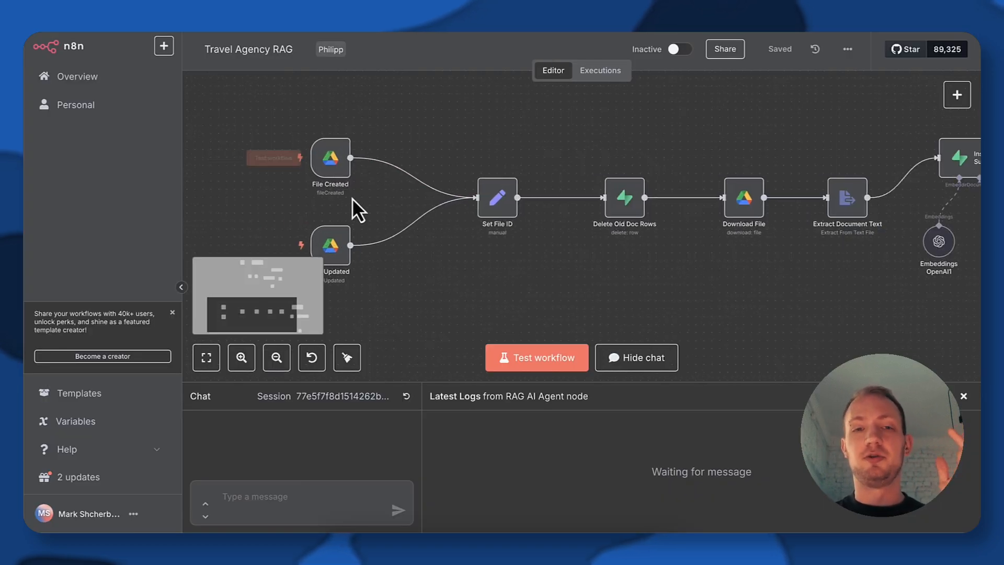
{"action": "double_click", "coordinate": [331, 158]}
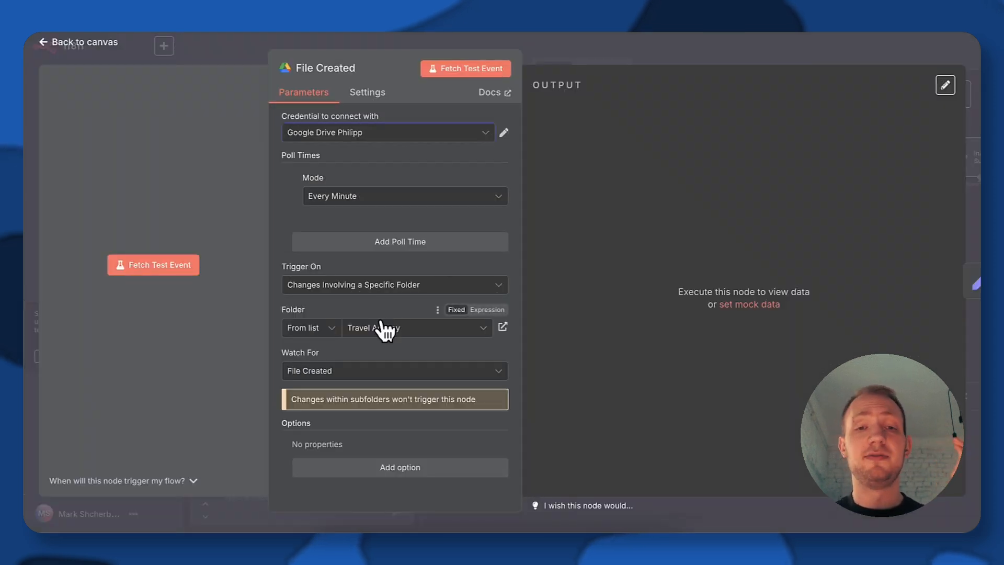
{"action": "left_click", "coordinate": [416, 327]}
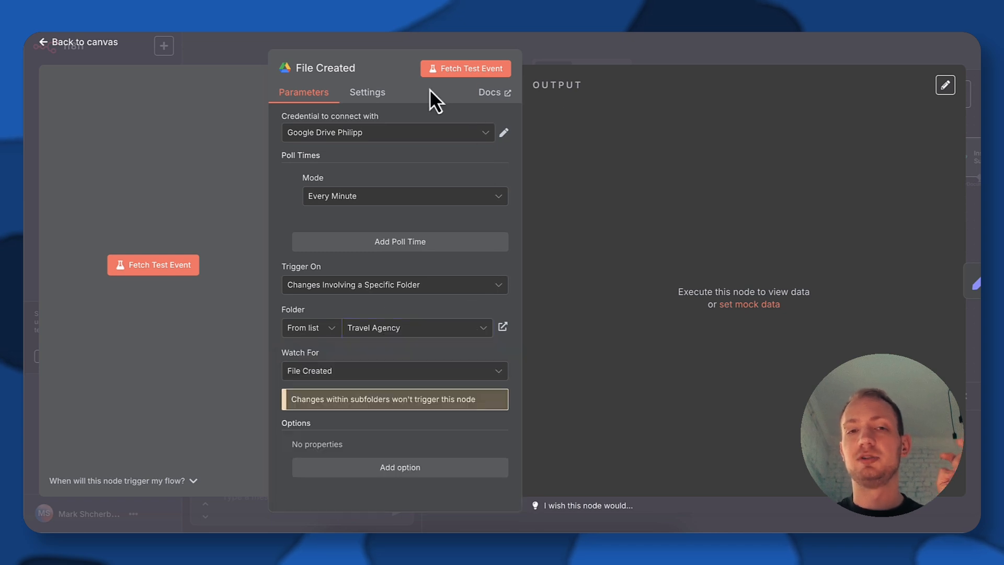
{"action": "mouse_move", "coordinate": [326, 200]}
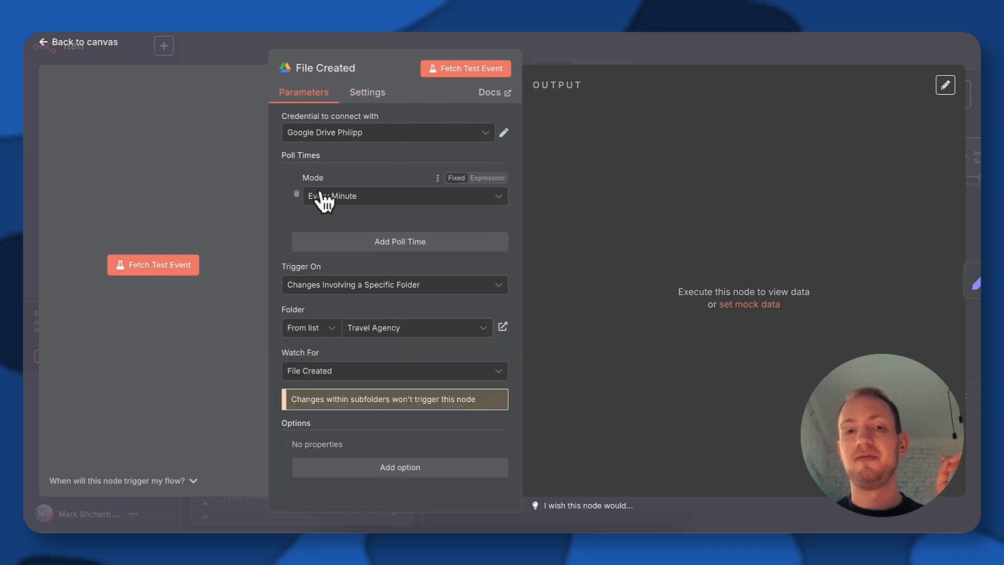
{"action": "mouse_move", "coordinate": [362, 210]}
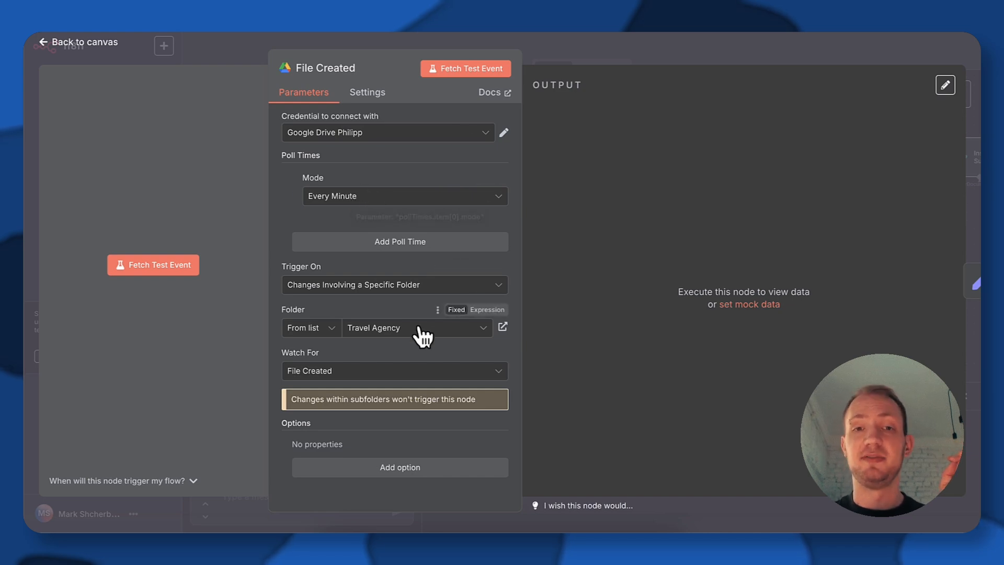
{"action": "mouse_move", "coordinate": [408, 342]}
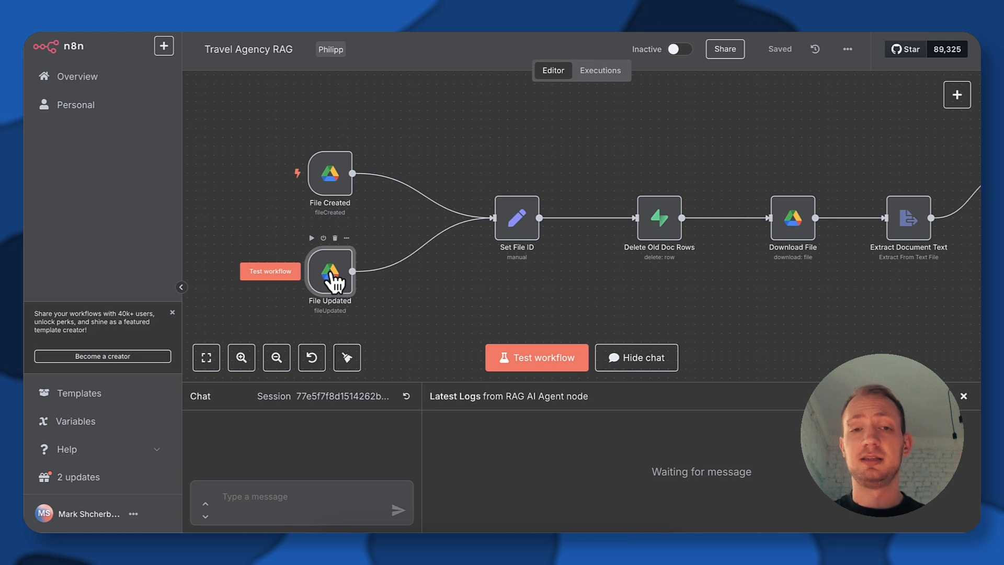
{"action": "double_click", "coordinate": [331, 274]}
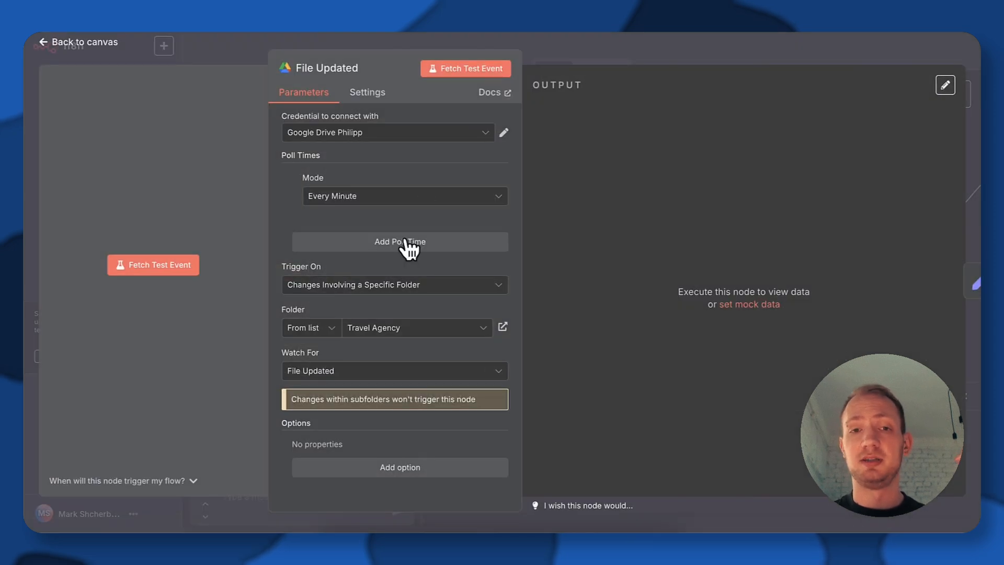
{"action": "mouse_move", "coordinate": [437, 131]}
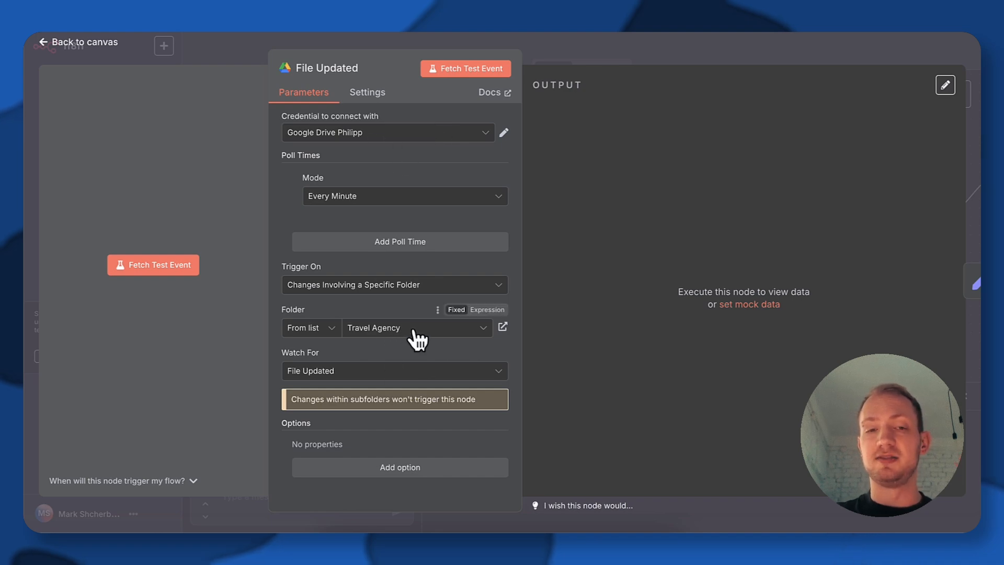
{"action": "mouse_move", "coordinate": [416, 336]}
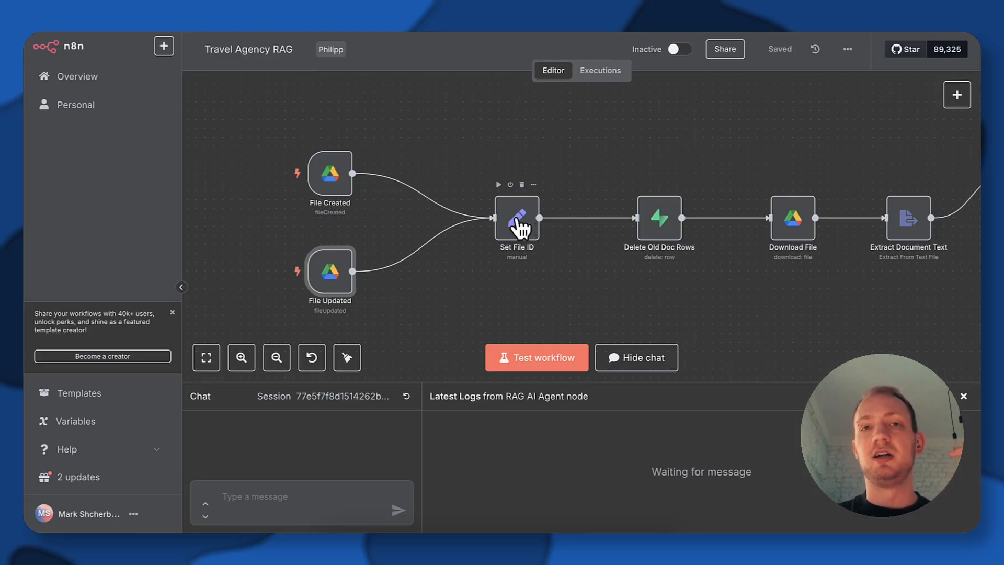
{"action": "double_click", "coordinate": [516, 218]}
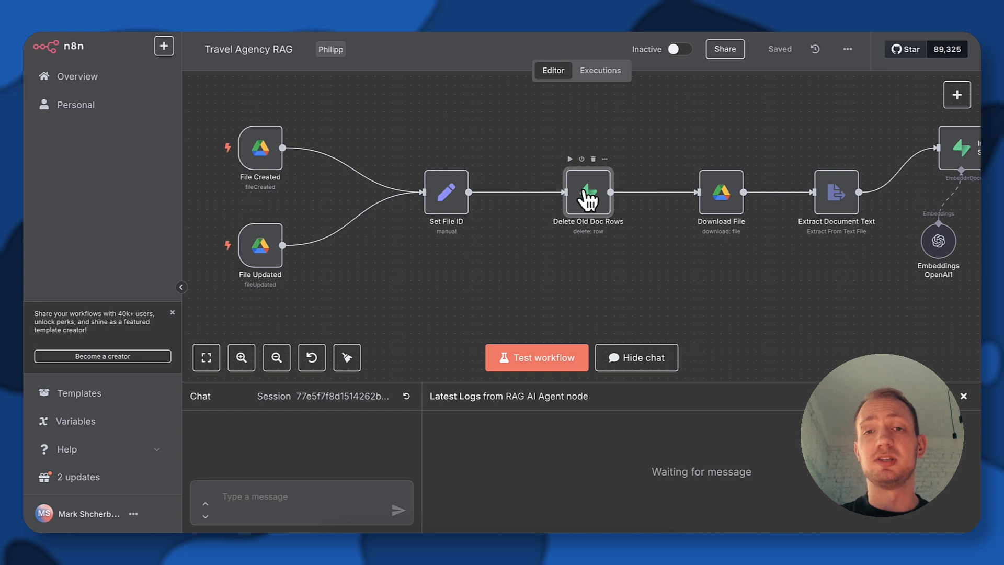
{"action": "mouse_move", "coordinate": [594, 185]}
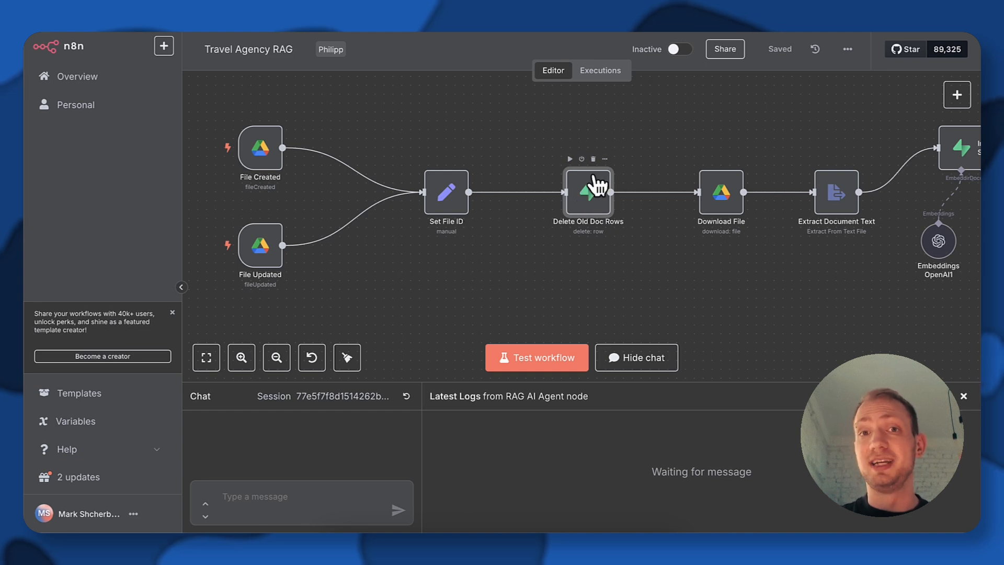
Step: Open the Delete Old Doc Rows node and edit its Supabase credential
{"action": "double_click", "coordinate": [587, 192]}
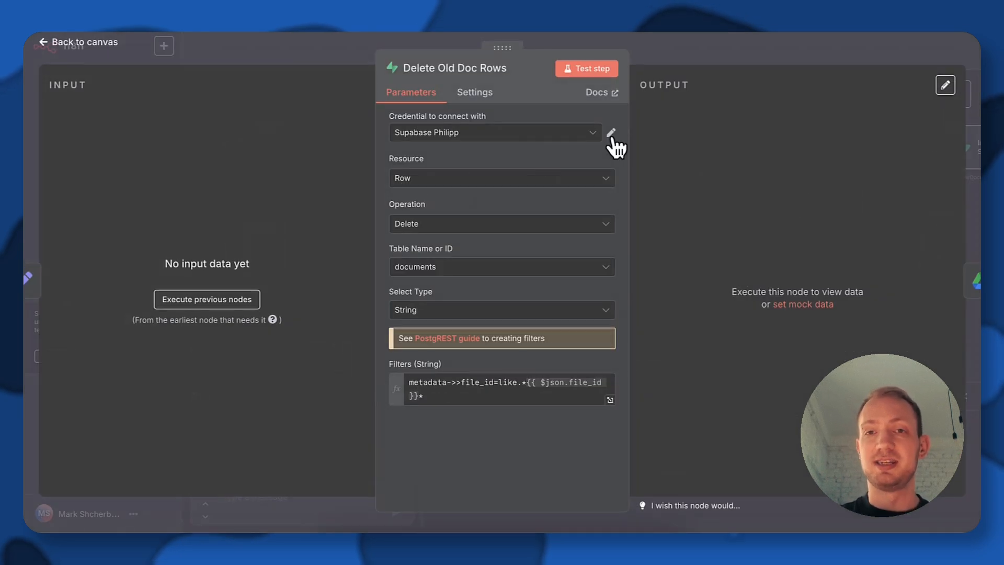
{"action": "left_click", "coordinate": [493, 132]}
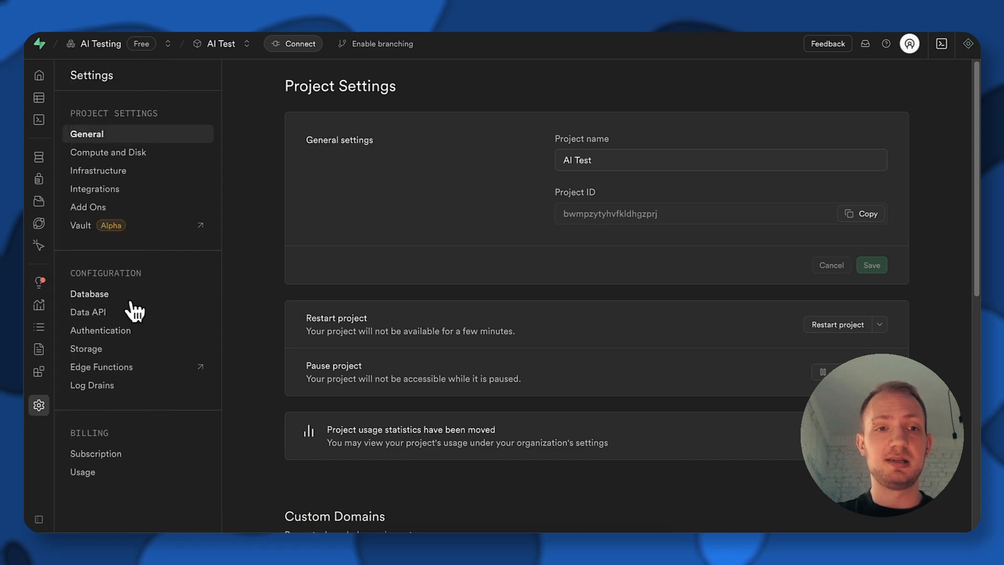
{"action": "left_click", "coordinate": [89, 312]}
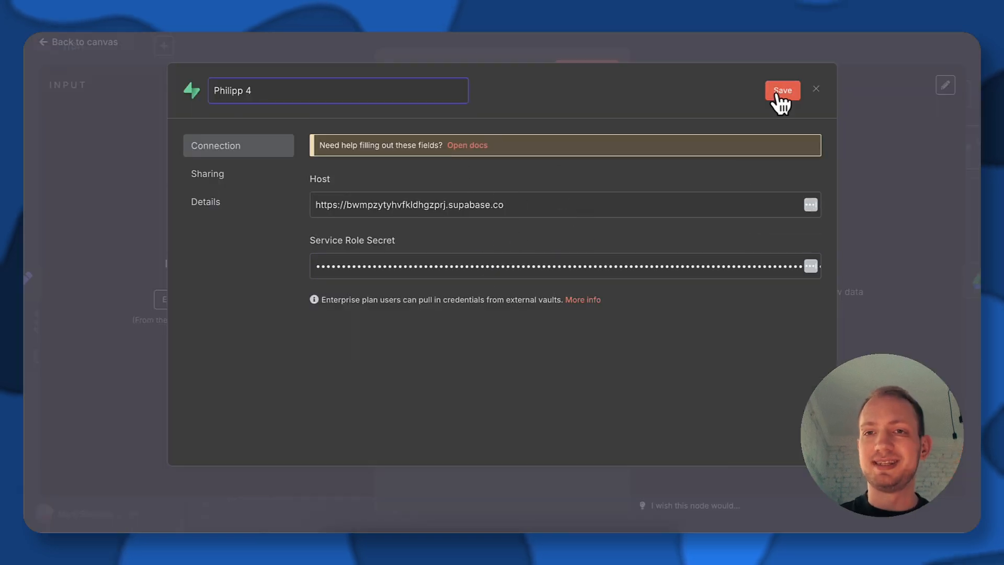
Step: Save the Supabase credential and open the Download File step
{"action": "left_click", "coordinate": [782, 89]}
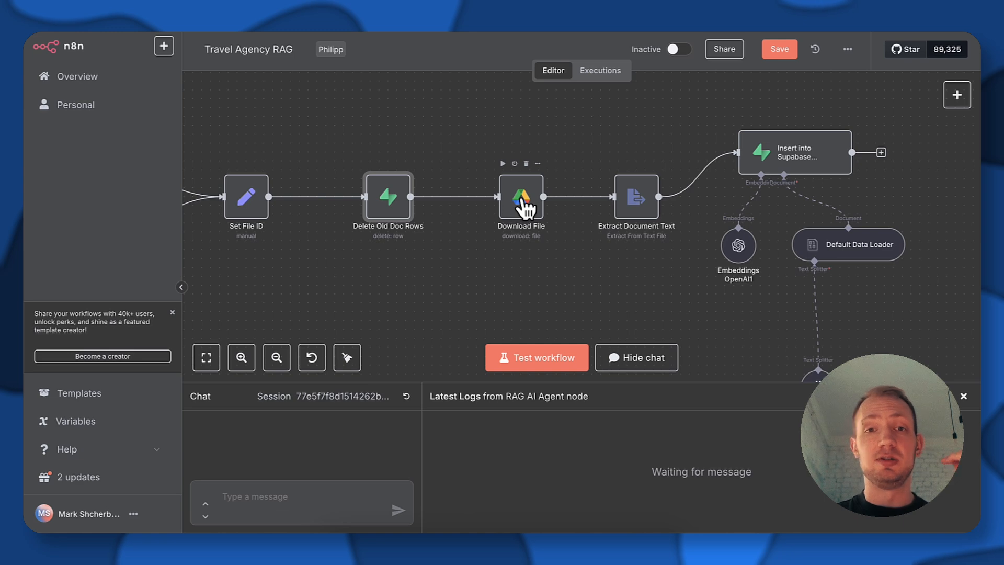
{"action": "double_click", "coordinate": [519, 197]}
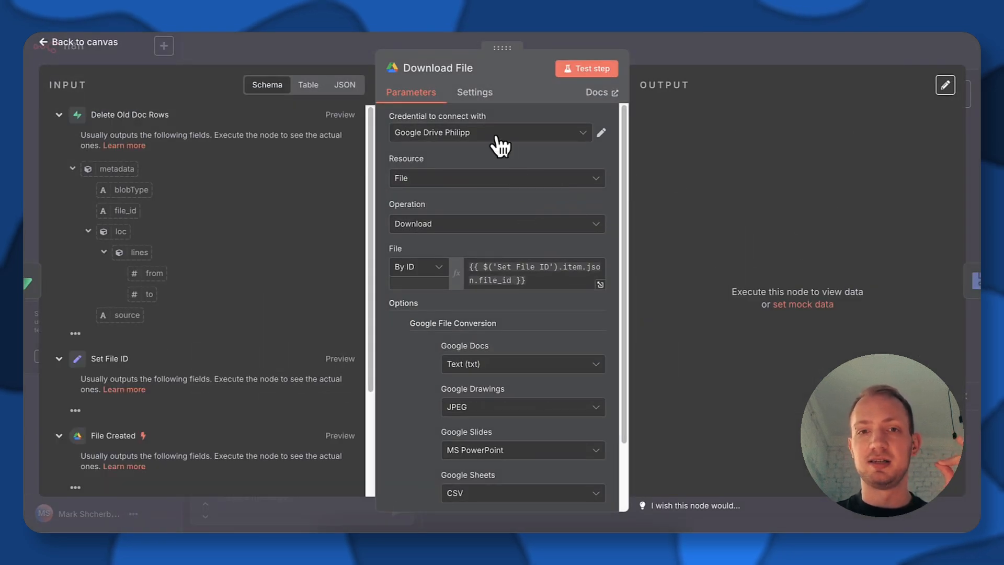
{"action": "mouse_move", "coordinate": [514, 253]}
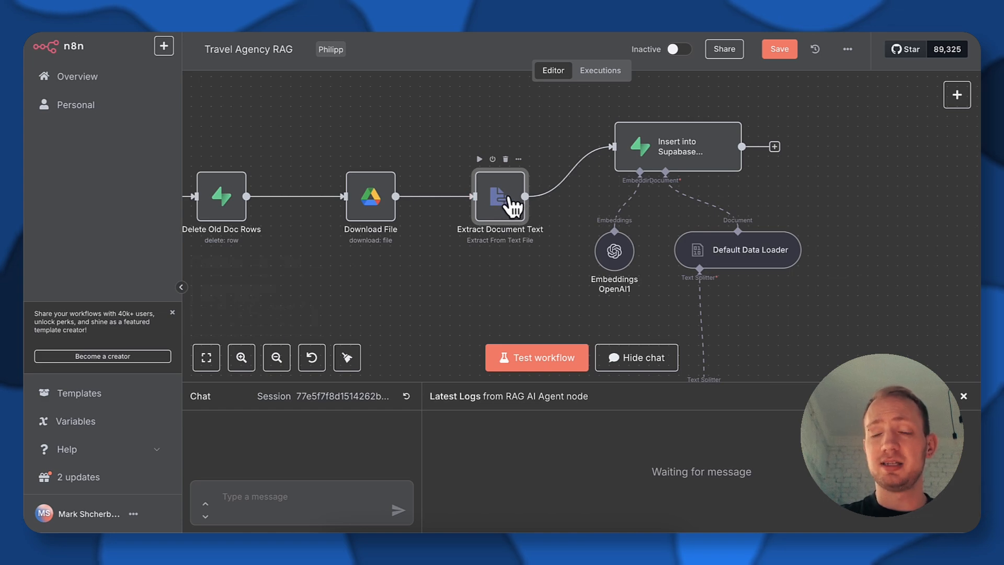
Step: Inspect the Extract Document Text and Insert into Supabase Vectorstore nodes, then open the docs
{"action": "double_click", "coordinate": [500, 197]}
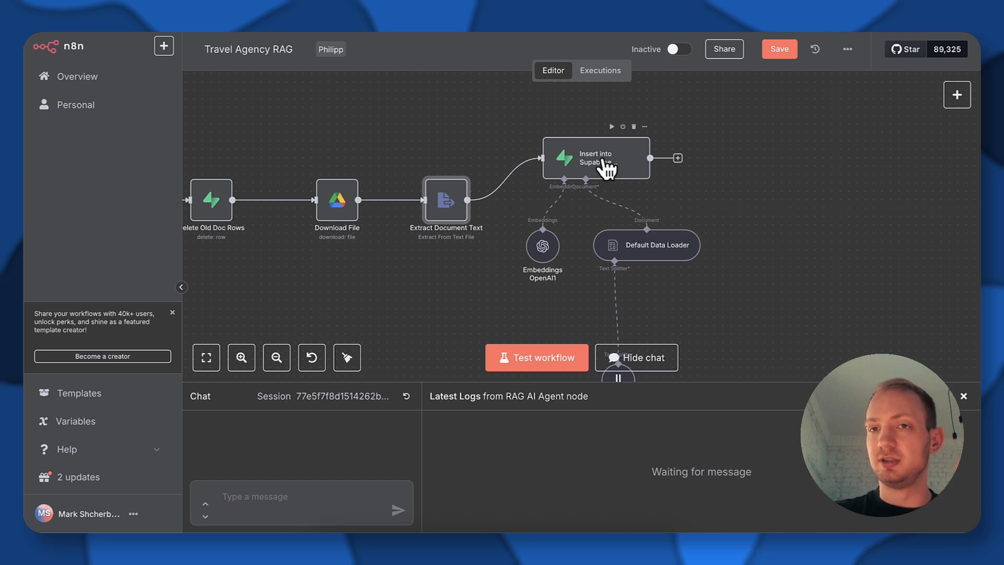
{"action": "double_click", "coordinate": [595, 158]}
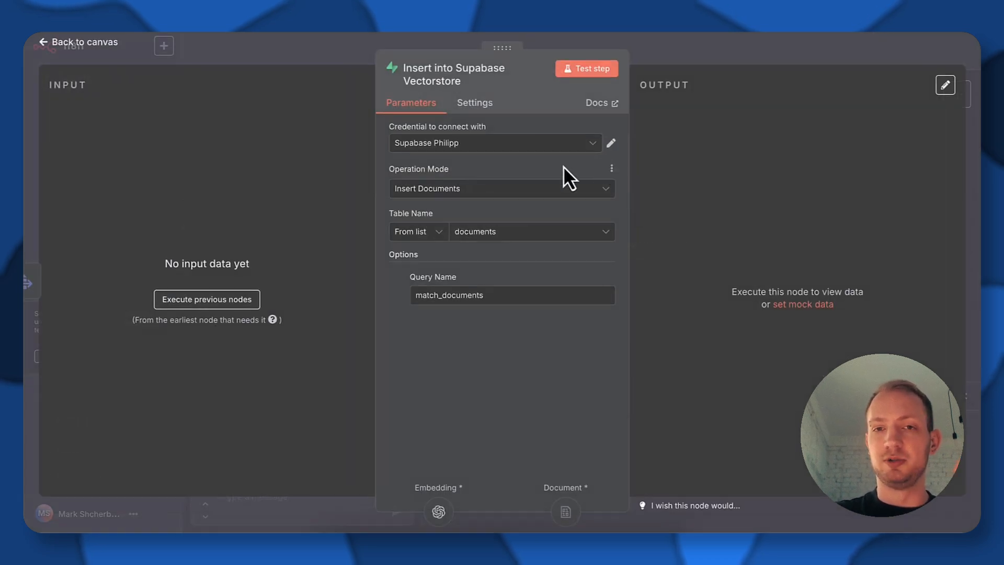
{"action": "mouse_move", "coordinate": [600, 103]}
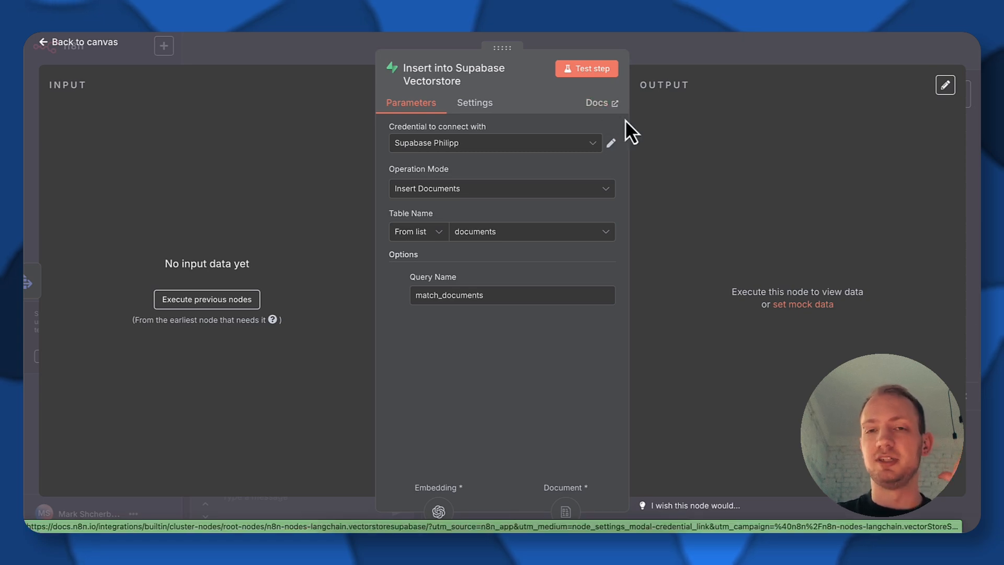
{"action": "left_click", "coordinate": [596, 102]}
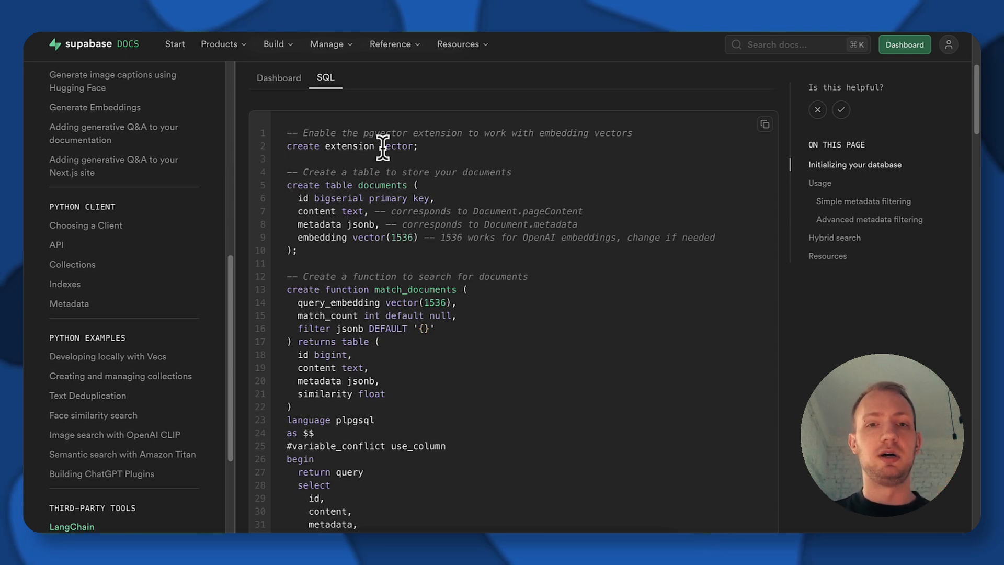
{"action": "mouse_move", "coordinate": [446, 194]}
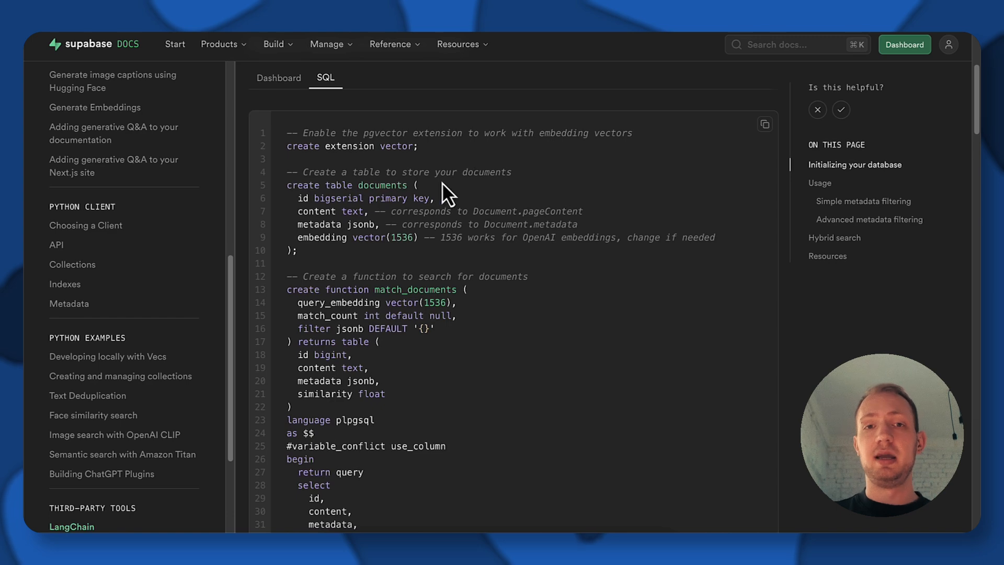
{"action": "mouse_move", "coordinate": [337, 185]}
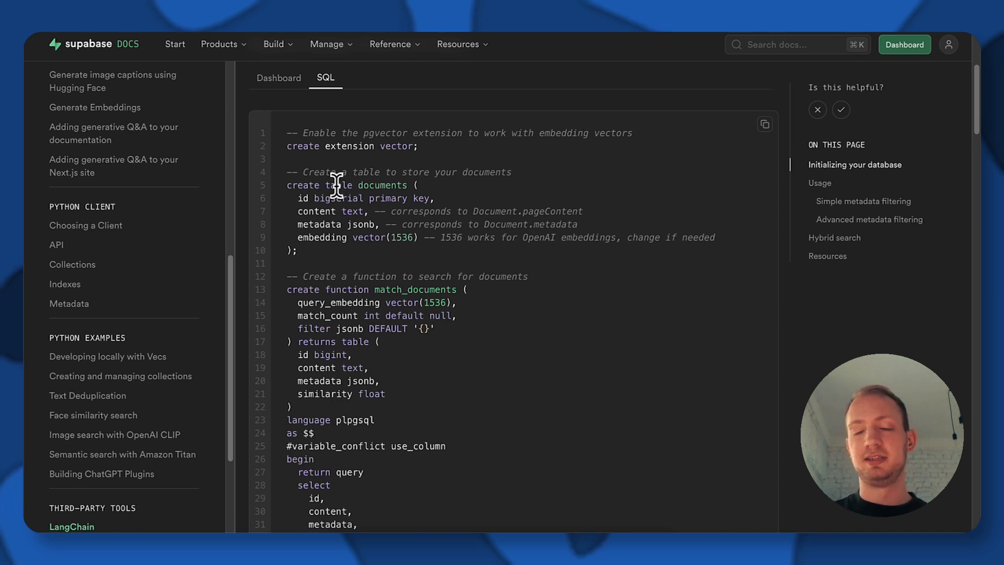
Step: Read through the documents table and match_documents SQL, then list the OpenAI embedding credentials
{"action": "scroll", "scroll_direction": "down", "scroll_amount": 3}
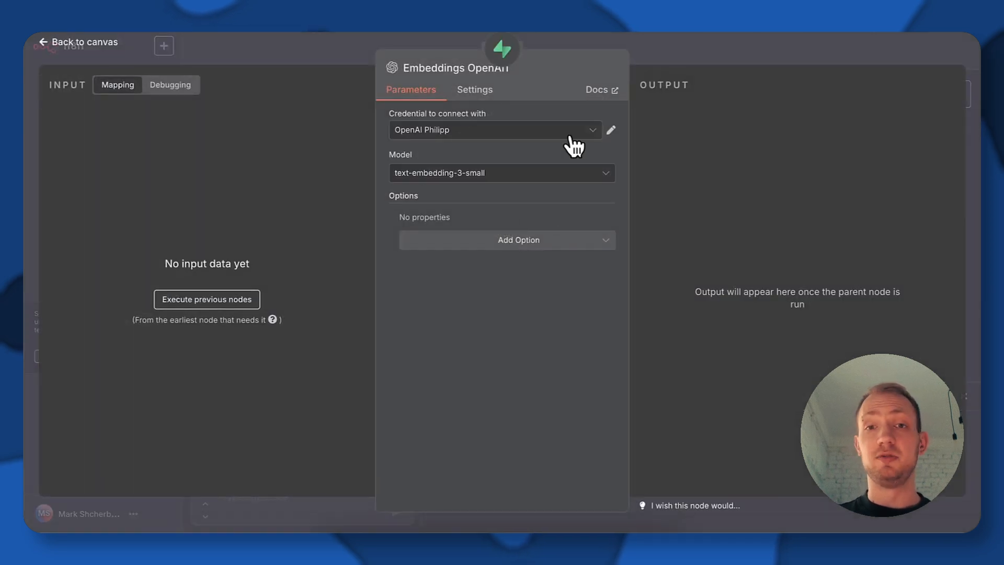
{"action": "left_click", "coordinate": [493, 130]}
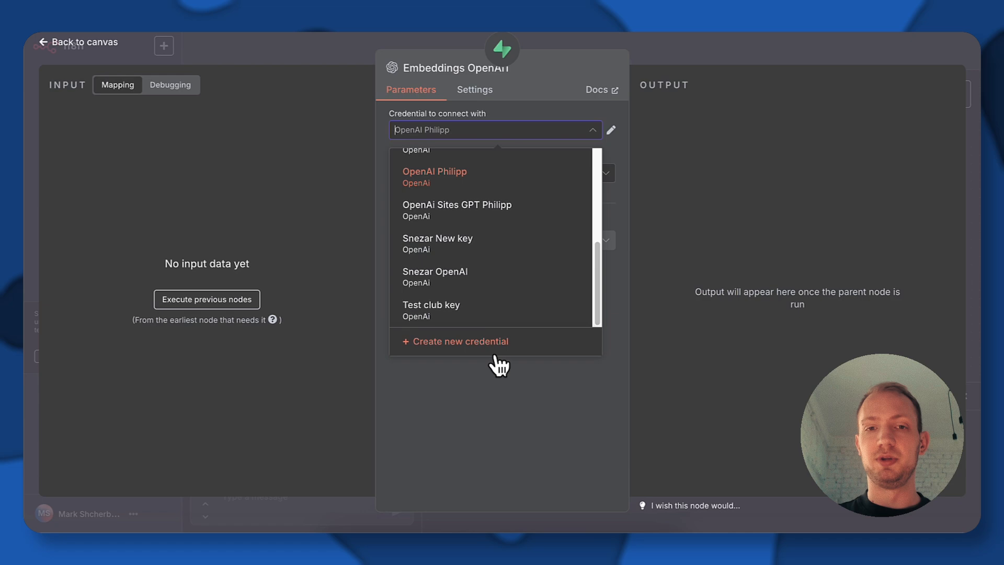
{"action": "mouse_move", "coordinate": [453, 355]}
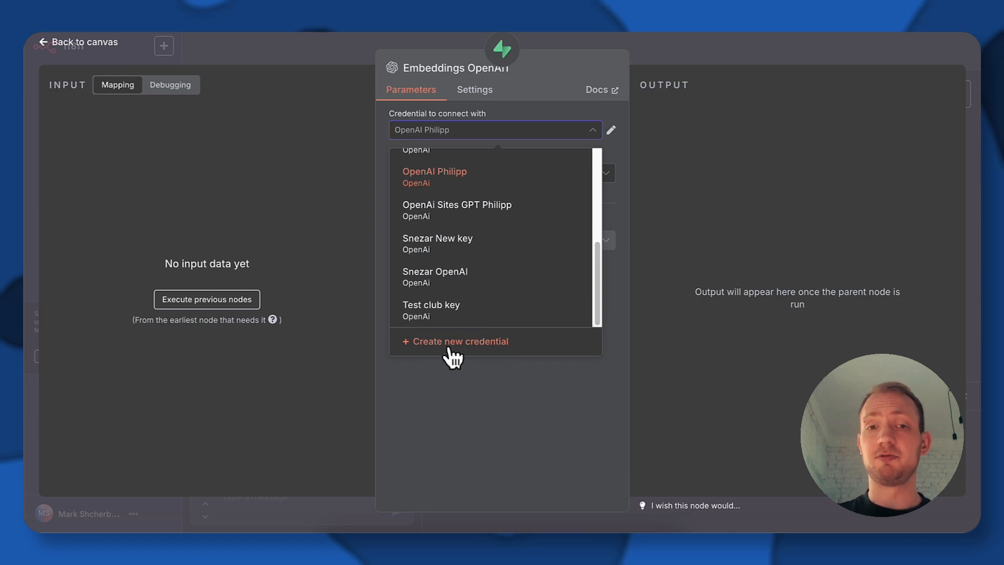
Step: Generate a new OpenAI secret API key and save it as an n8n OpenAI credential
{"action": "left_click", "coordinate": [460, 340]}
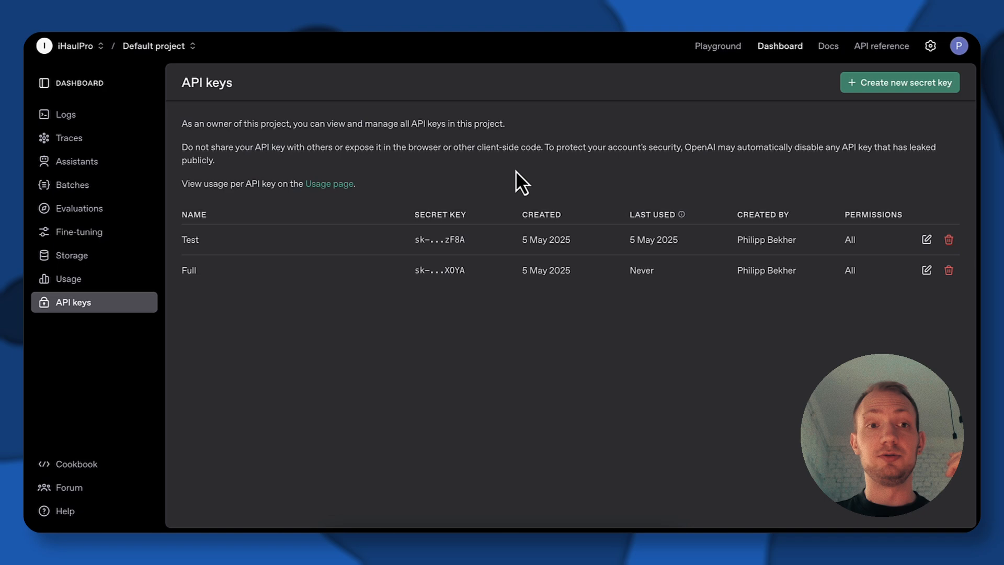
{"action": "mouse_move", "coordinate": [862, 118]}
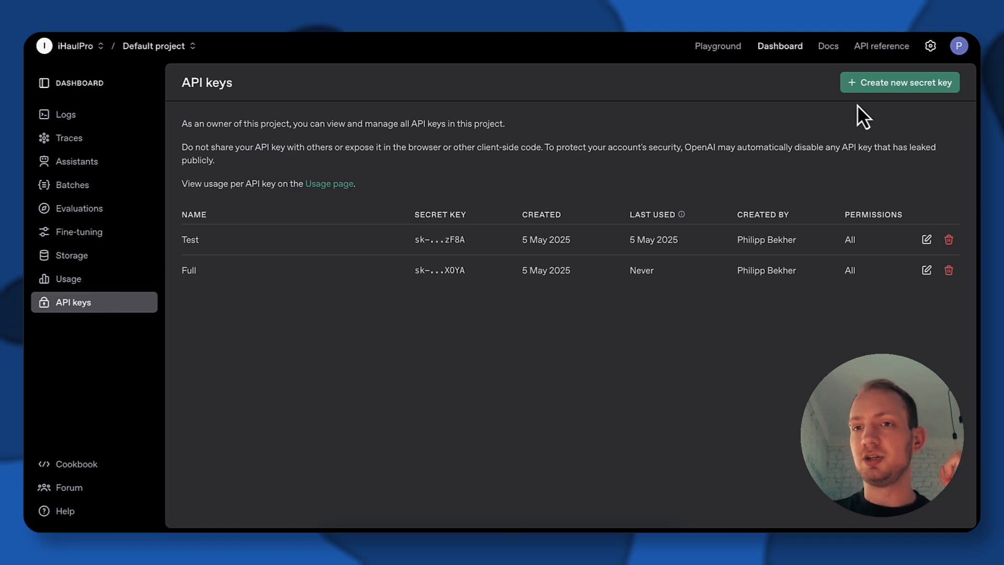
{"action": "left_click", "coordinate": [899, 82]}
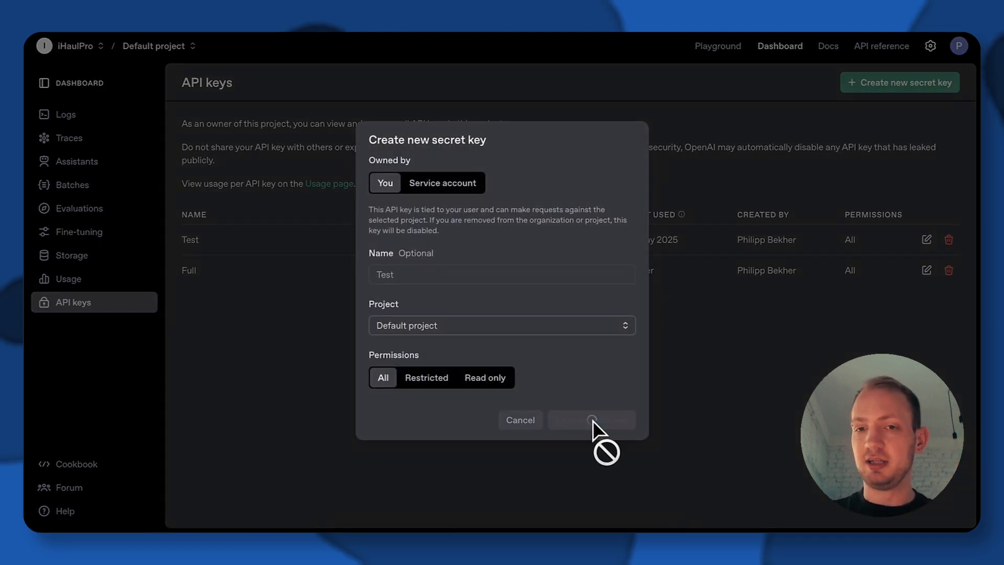
{"action": "left_click", "coordinate": [590, 419]}
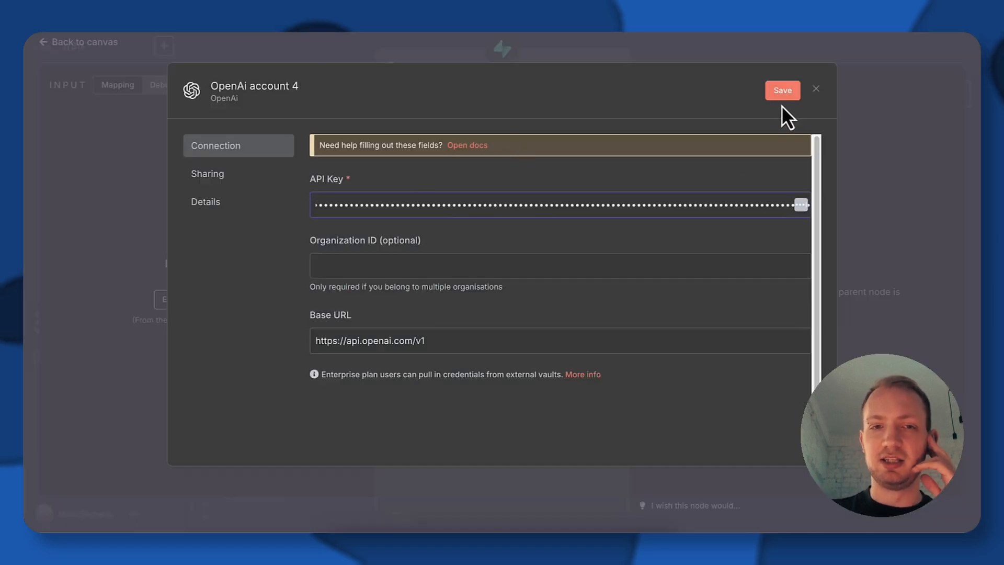
{"action": "left_click", "coordinate": [782, 89]}
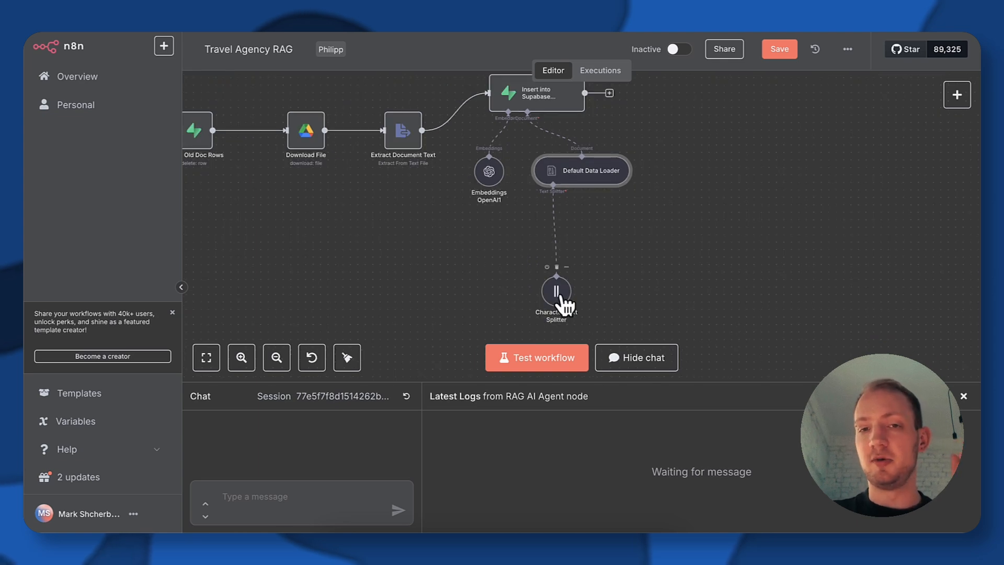
Step: Review the Character Text Splitter settings and run the ingestion workflow on the Travel Agency FAQ
{"action": "double_click", "coordinate": [555, 291]}
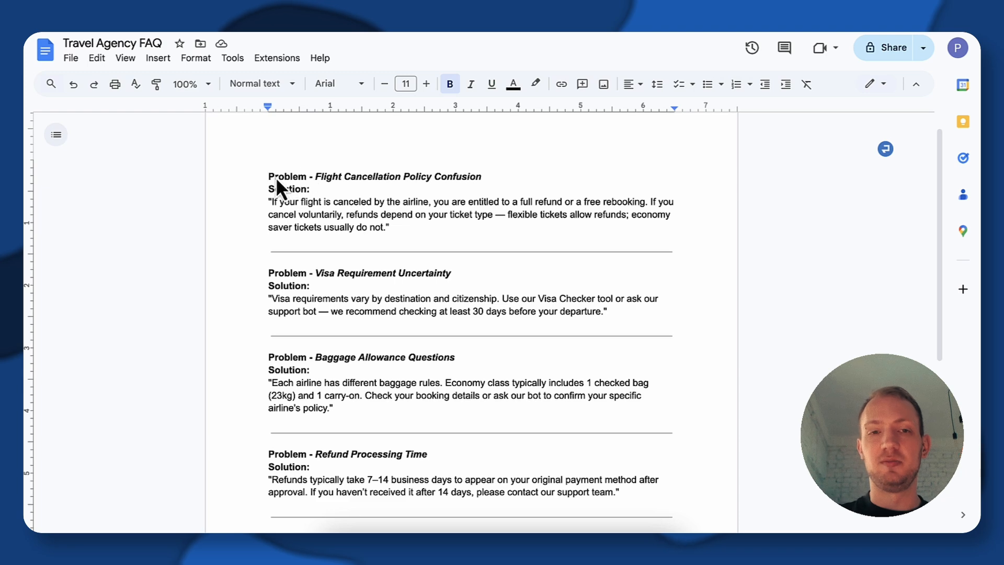
{"action": "left_click_drag", "start_coordinate": [269, 176], "coordinate": [397, 237]}
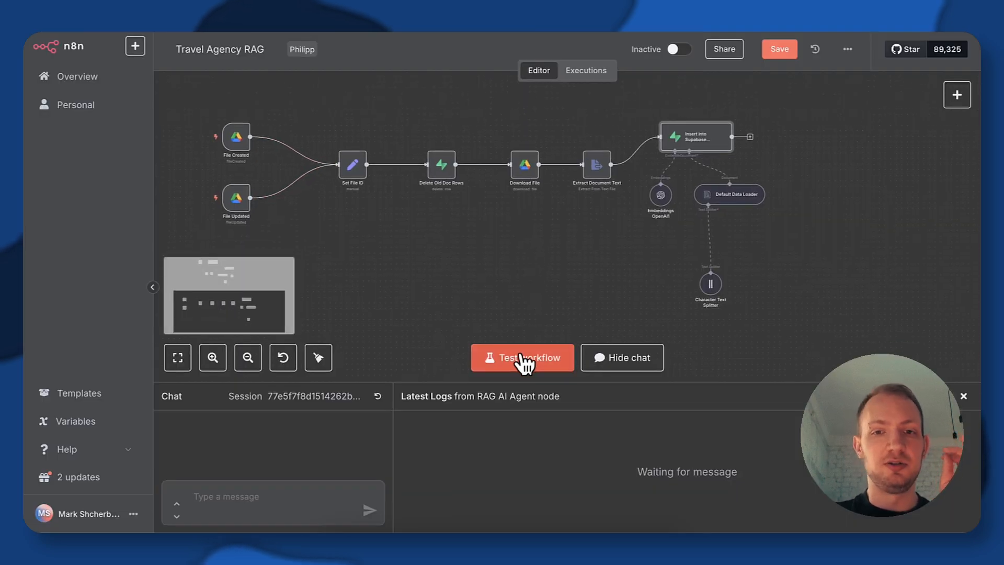
{"action": "left_click", "coordinate": [522, 357]}
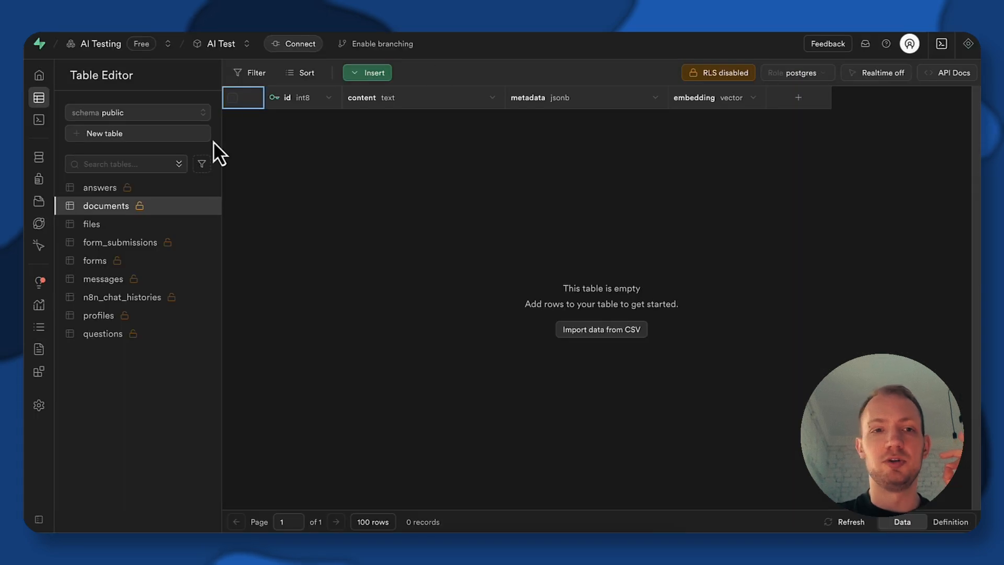
{"action": "mouse_move", "coordinate": [327, 195]}
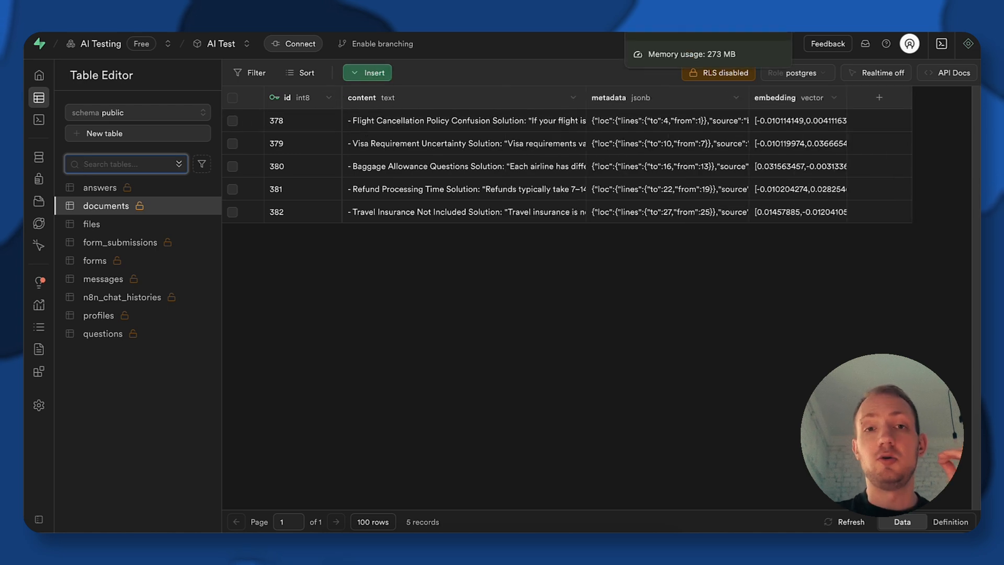
Step: Compare the five stored documents rows against the Travel Agency FAQ Google Doc
{"action": "left_click", "coordinate": [464, 120]}
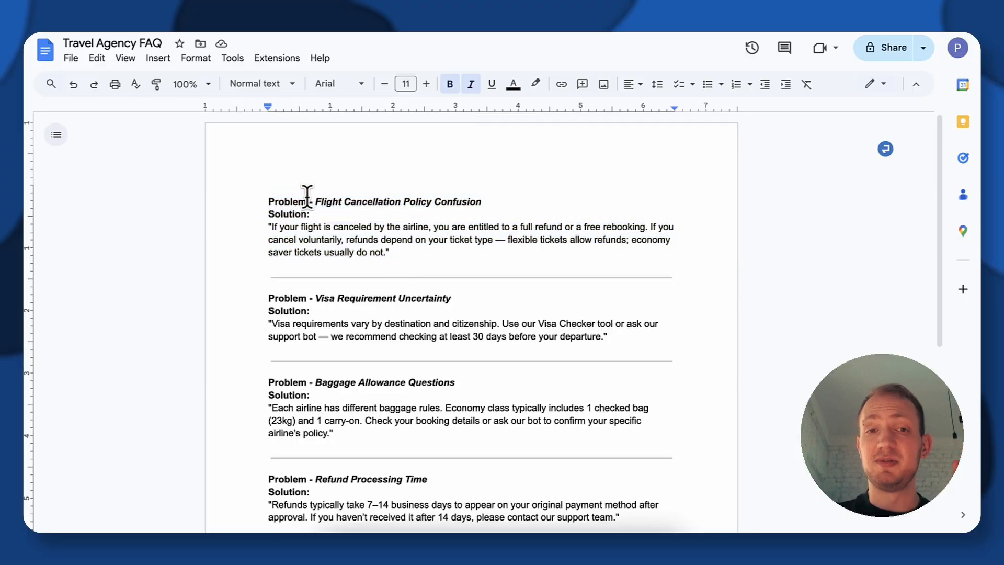
{"action": "left_click_drag", "start_coordinate": [305, 201], "coordinate": [371, 259]}
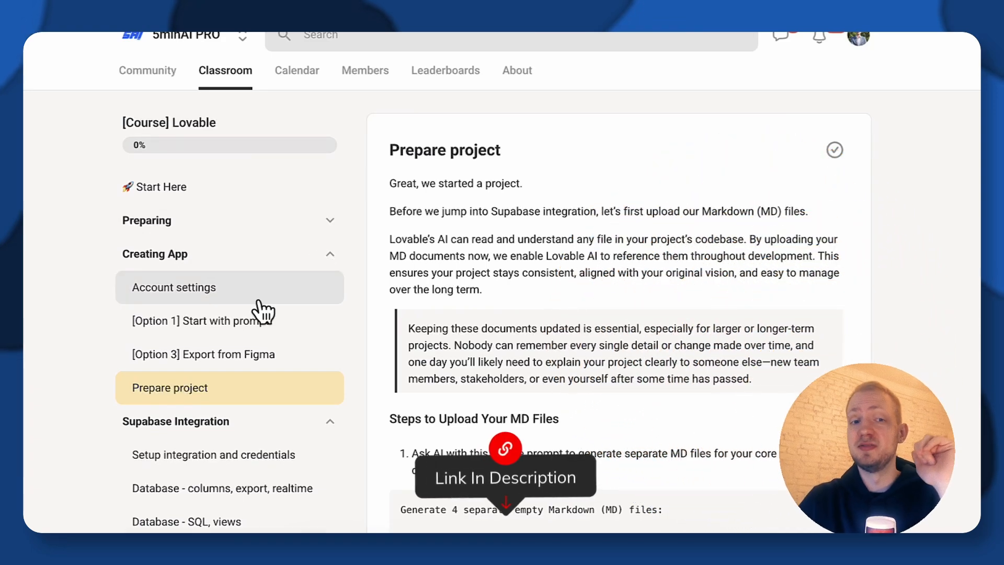
{"action": "scroll", "scroll_direction": "down", "scroll_amount": 3}
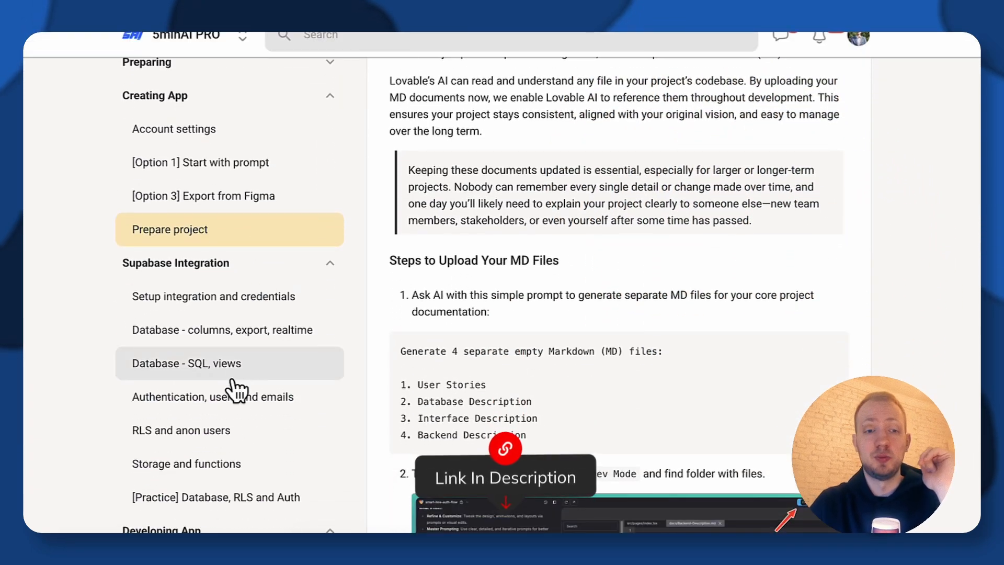
{"action": "scroll", "scroll_direction": "down", "scroll_amount": 3}
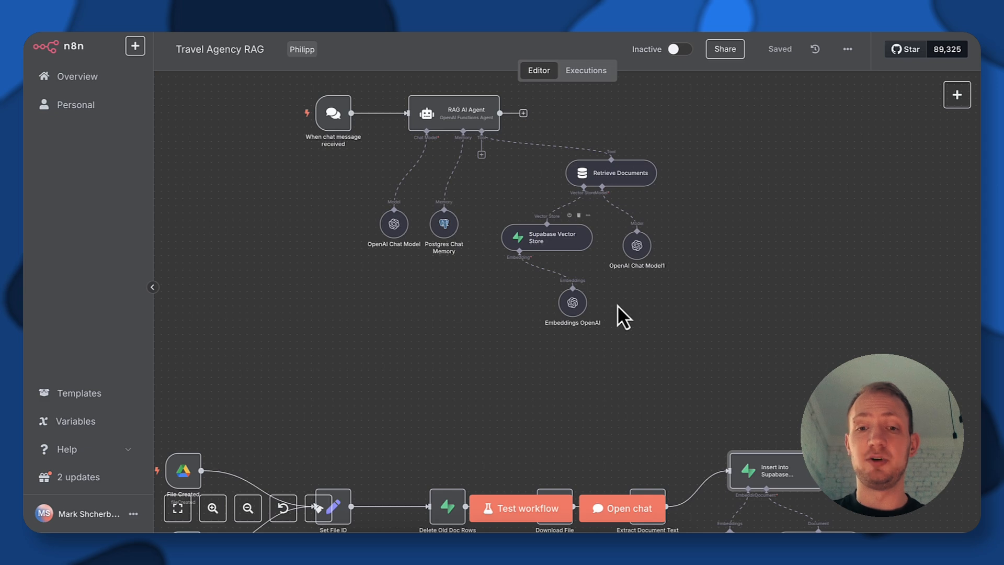
{"action": "mouse_move", "coordinate": [629, 507]}
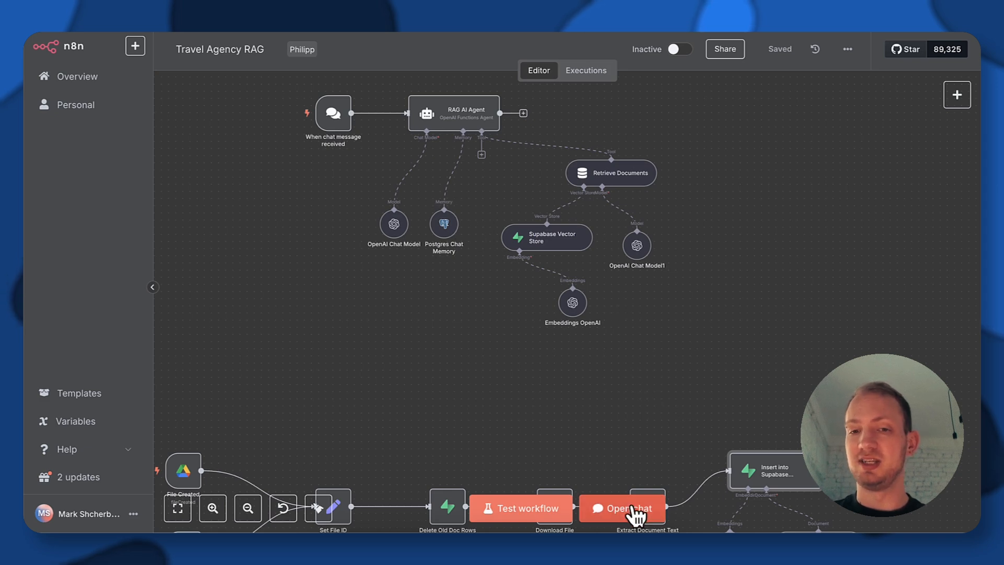
Step: Open the test chat, review the RAG AI Agent's travel-agency system message, and inspect the OpenAI Chat Model
{"action": "left_click", "coordinate": [621, 507]}
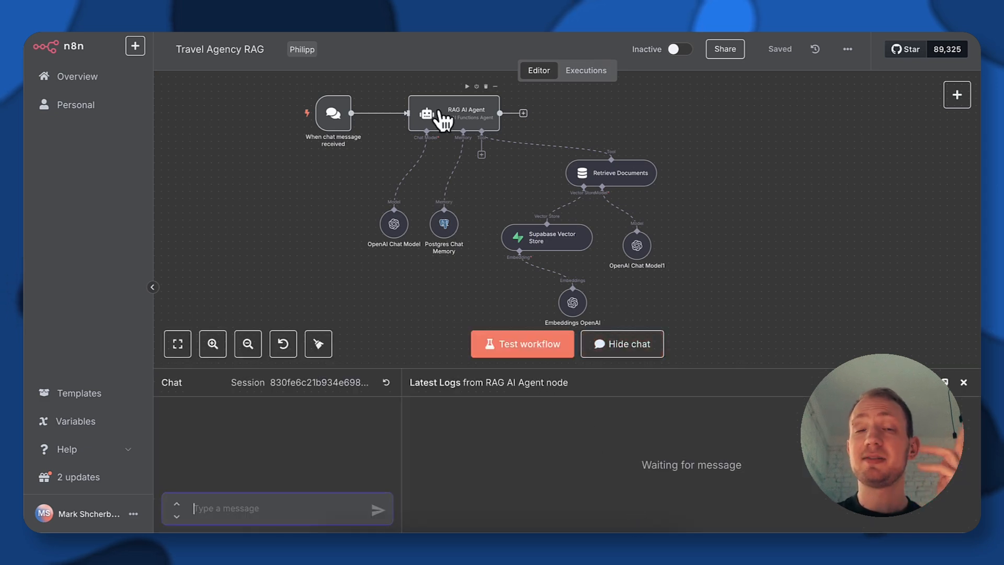
{"action": "double_click", "coordinate": [453, 113]}
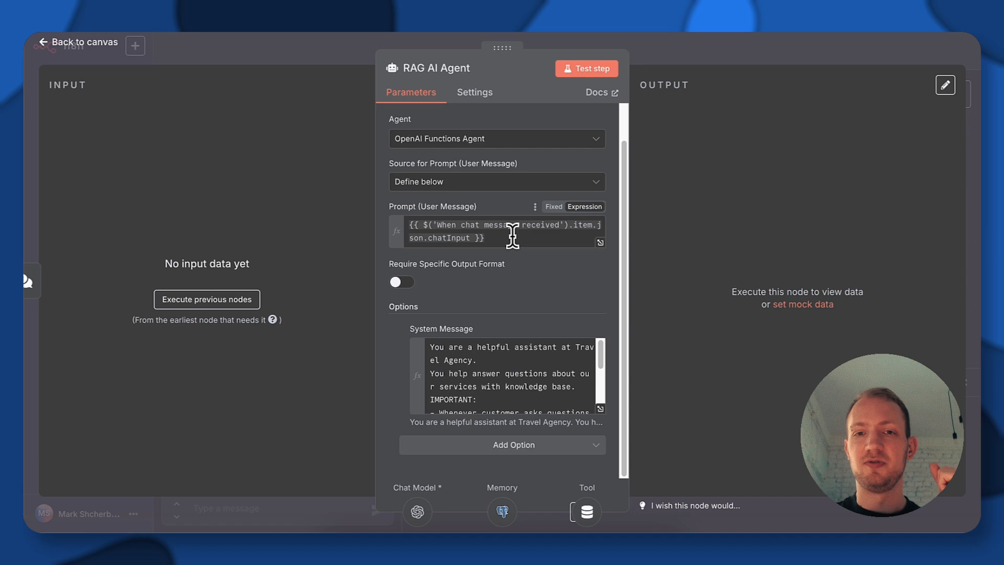
{"action": "mouse_move", "coordinate": [645, 158]}
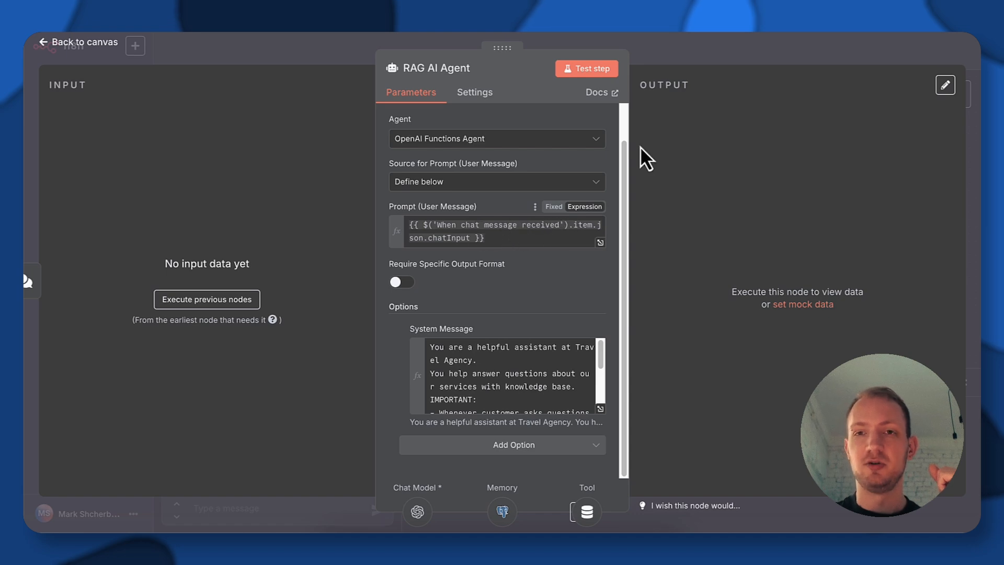
{"action": "scroll", "scroll_direction": "down", "scroll_amount": 3}
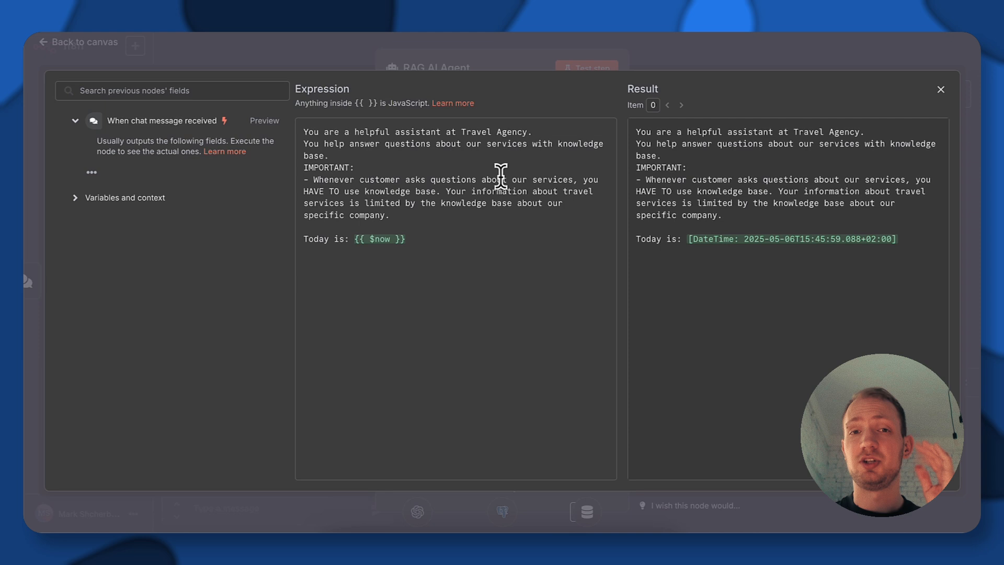
{"action": "mouse_move", "coordinate": [491, 159]}
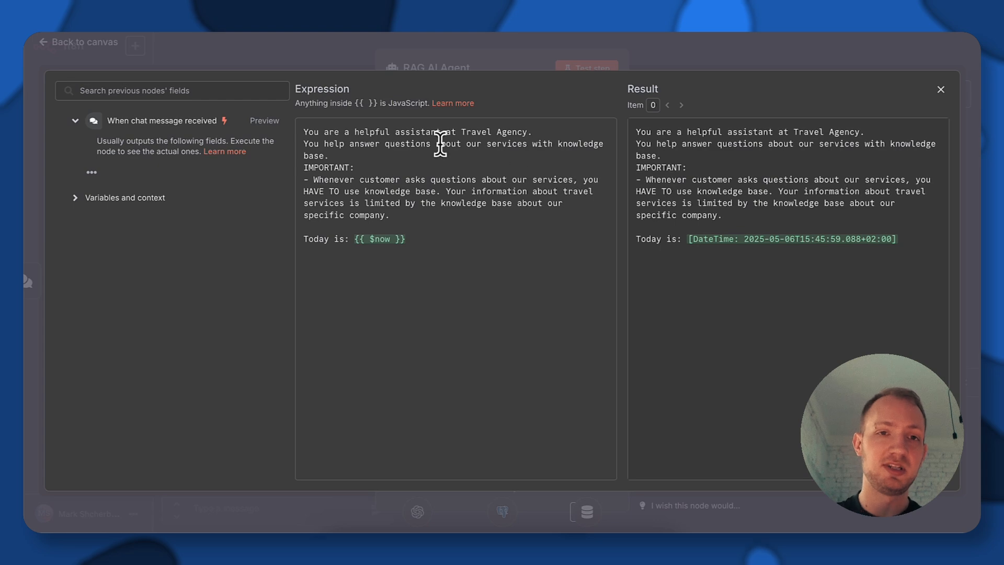
{"action": "mouse_move", "coordinate": [684, 69]}
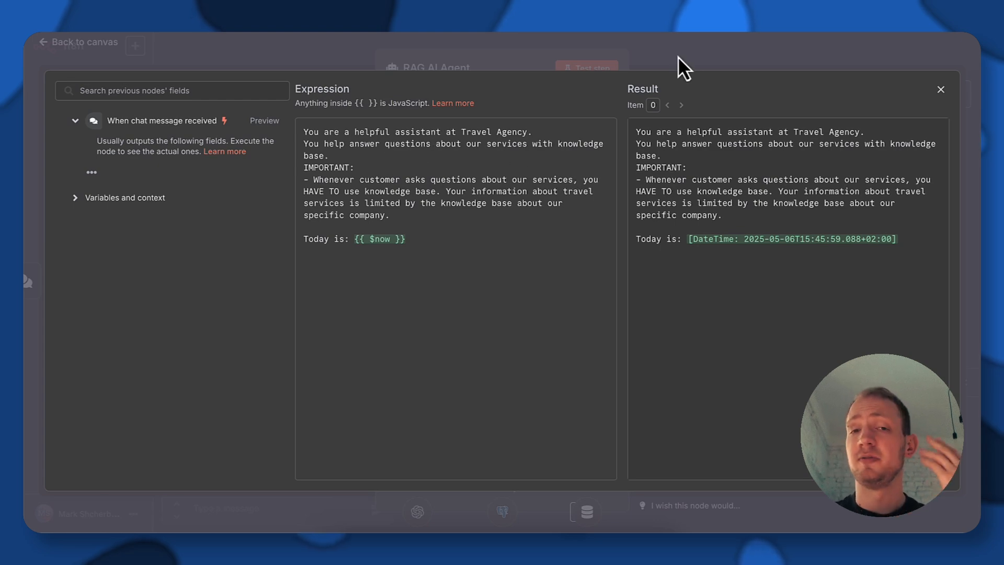
{"action": "mouse_move", "coordinate": [713, 61]}
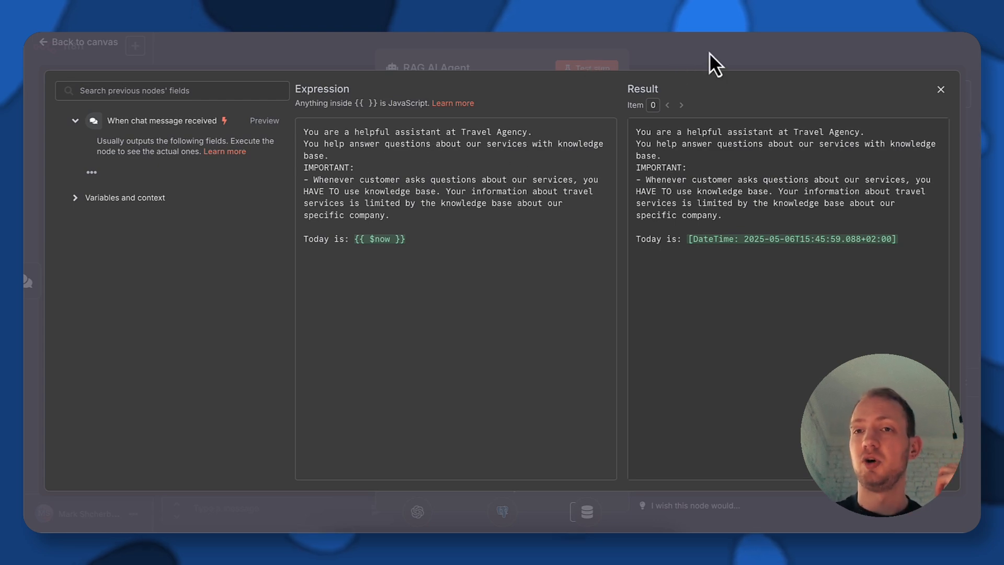
{"action": "mouse_move", "coordinate": [744, 59]}
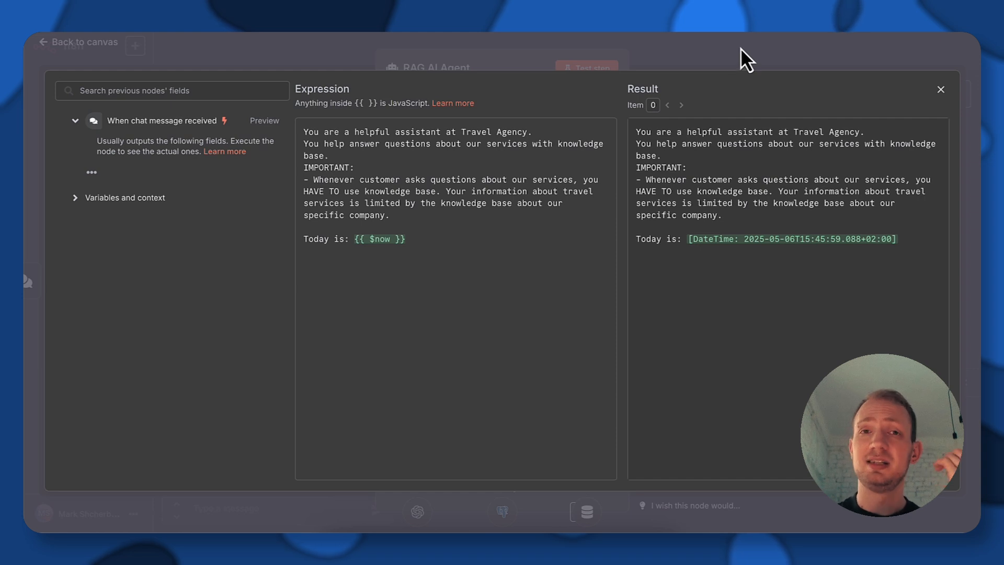
{"action": "mouse_move", "coordinate": [720, 58]}
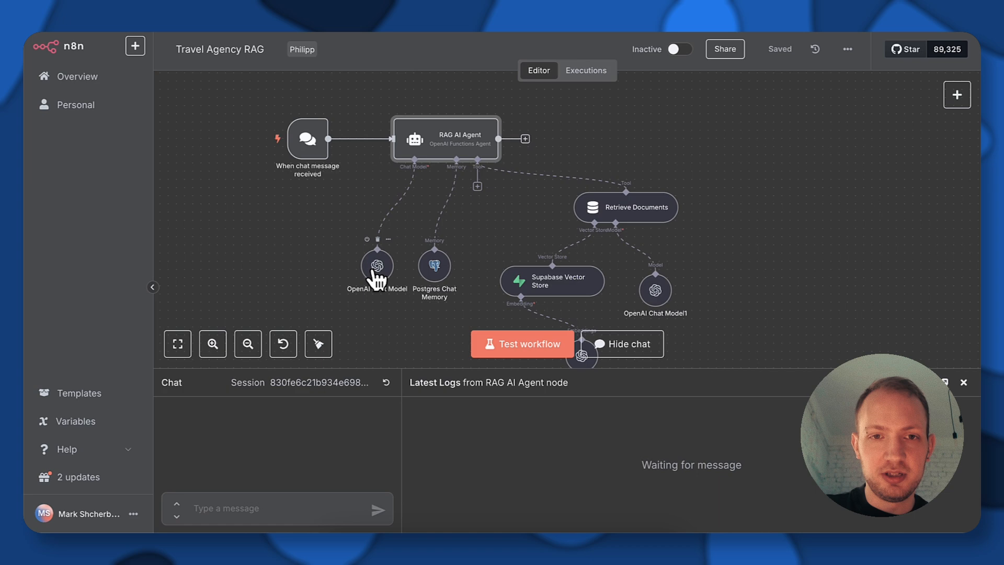
{"action": "double_click", "coordinate": [377, 264]}
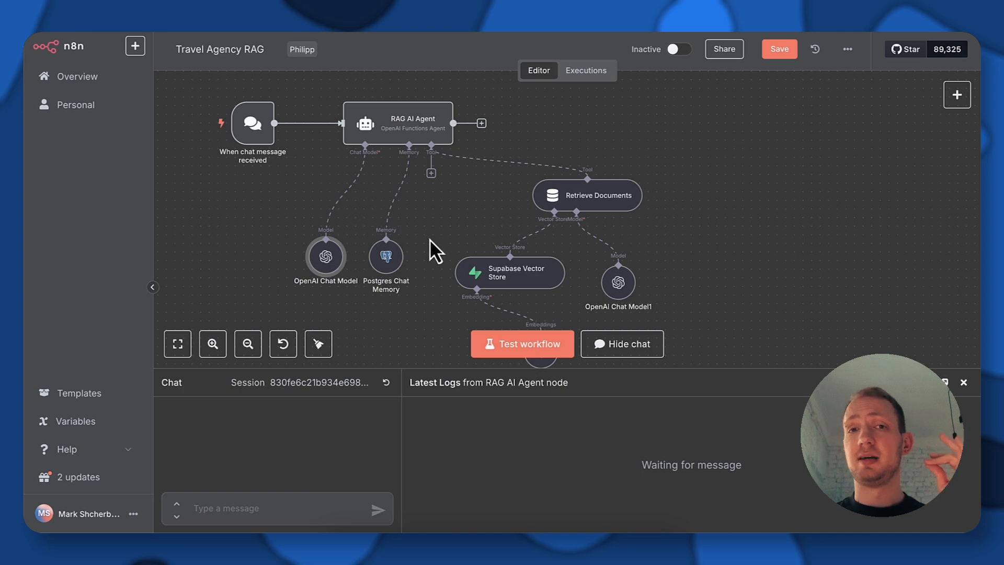
{"action": "mouse_move", "coordinate": [385, 268]}
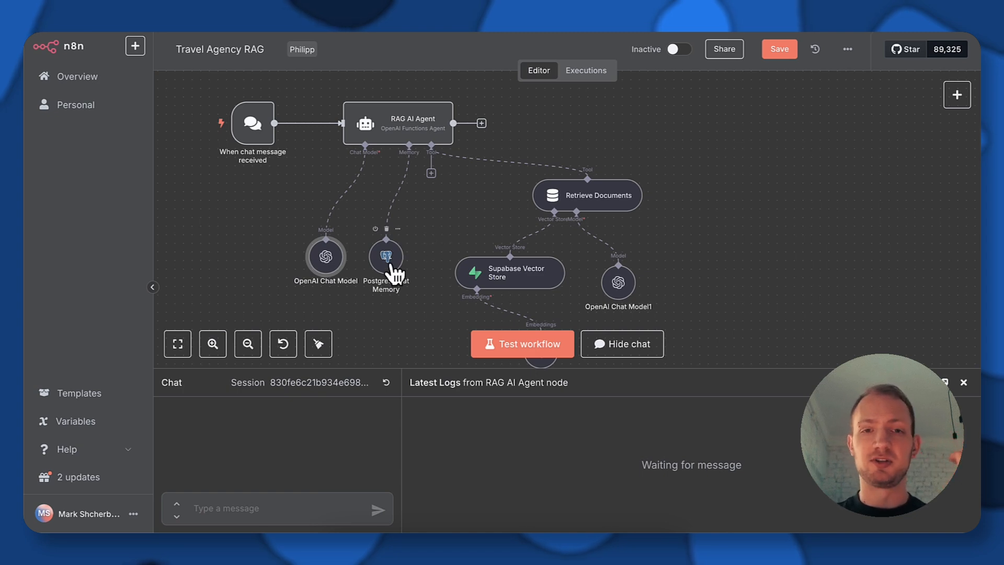
Step: Open the Postgres Chat Memory node and edit its Postgres credential
{"action": "double_click", "coordinate": [385, 256]}
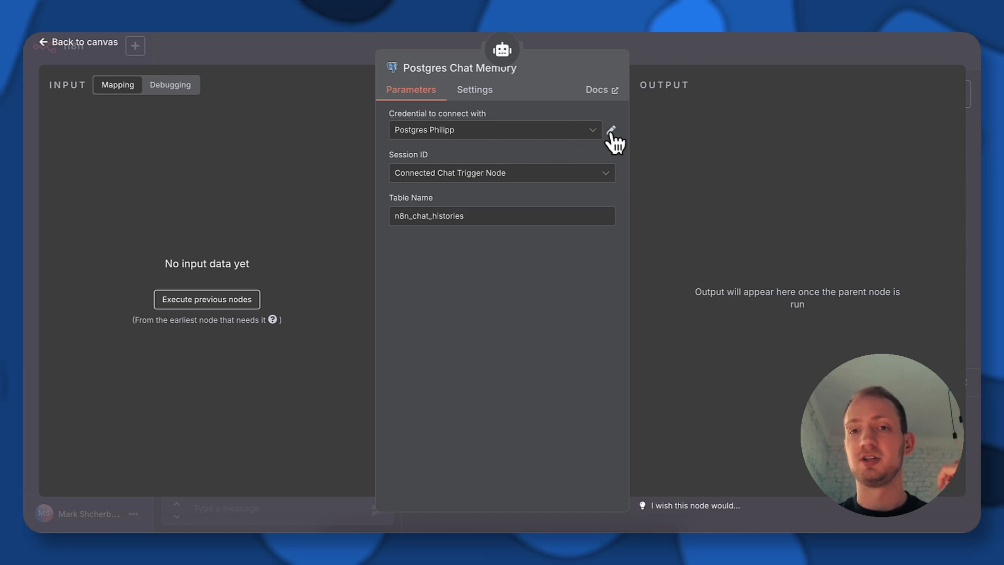
{"action": "left_click", "coordinate": [611, 134]}
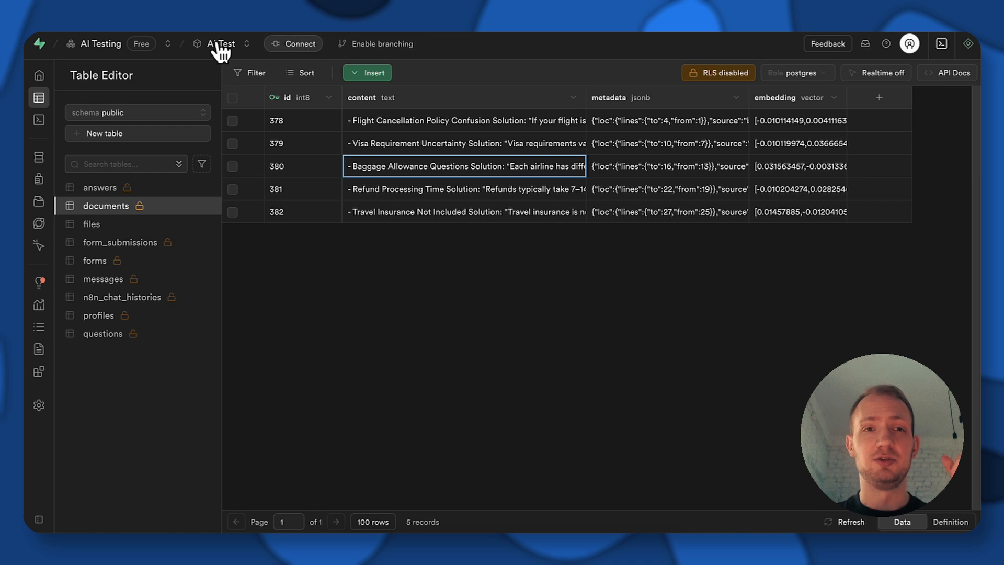
Step: Show the Supabase transaction pooler's connection parameters from the Connect panel
{"action": "left_click", "coordinate": [293, 43]}
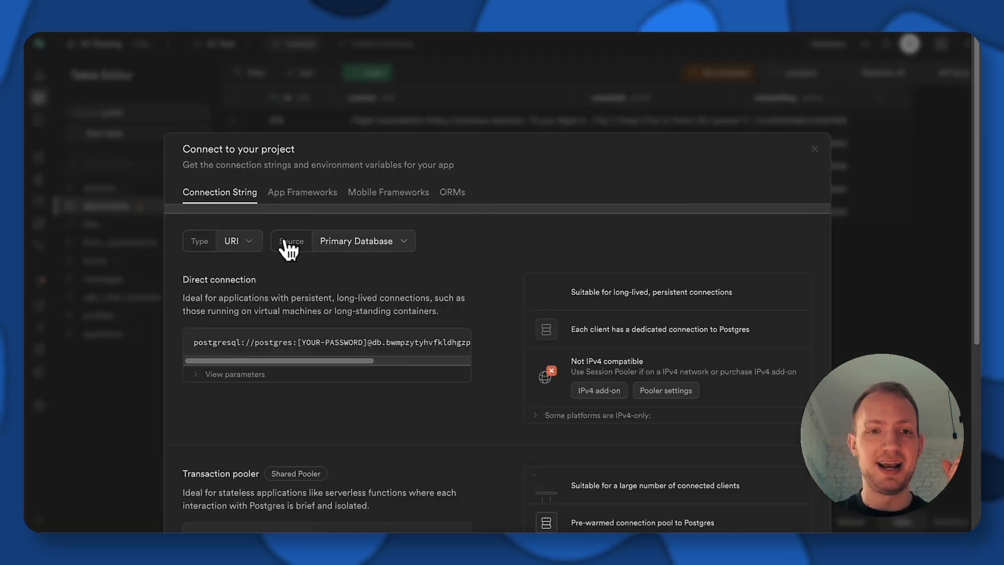
{"action": "scroll", "scroll_direction": "down", "scroll_amount": 3}
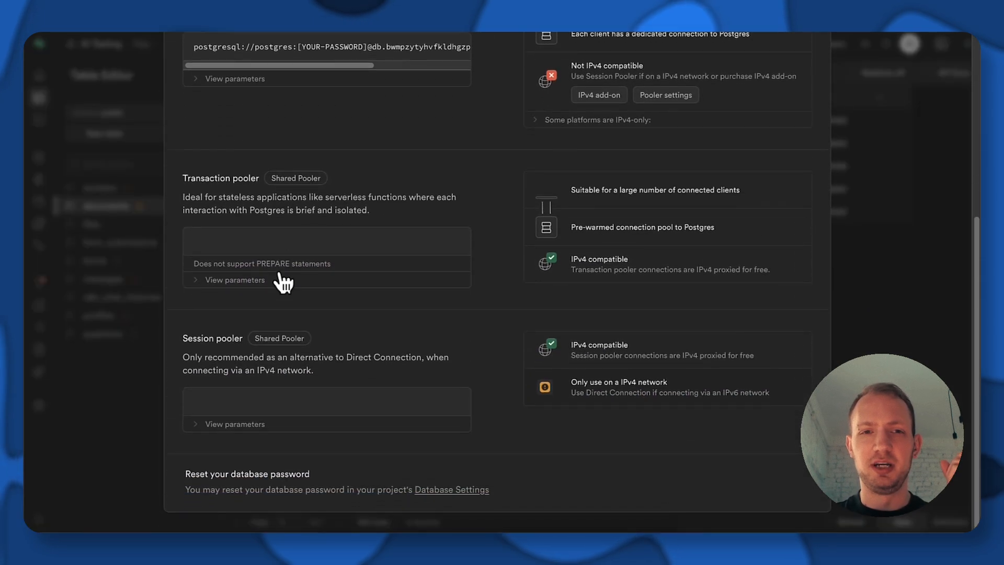
{"action": "left_click", "coordinate": [234, 280]}
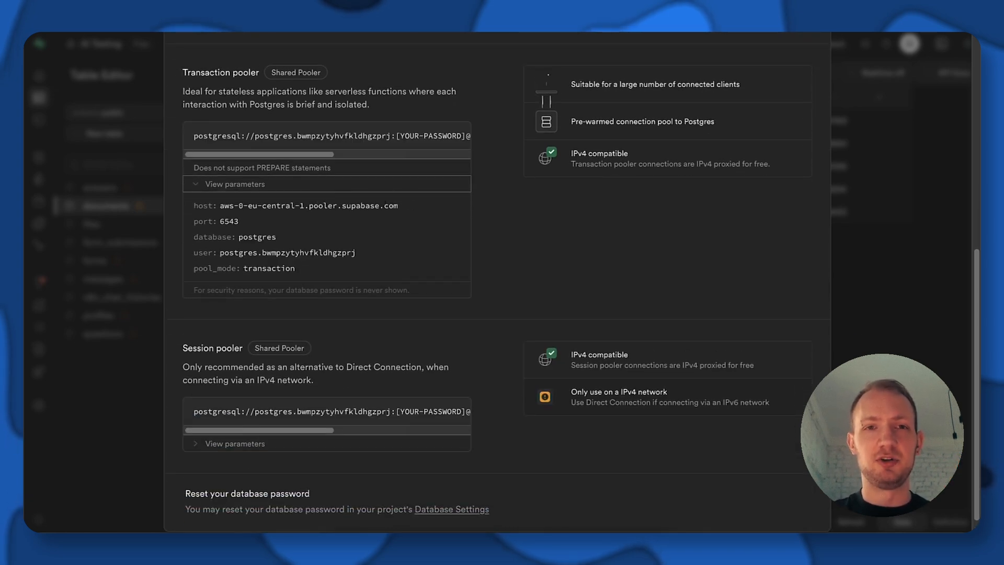
{"action": "mouse_move", "coordinate": [375, 266]}
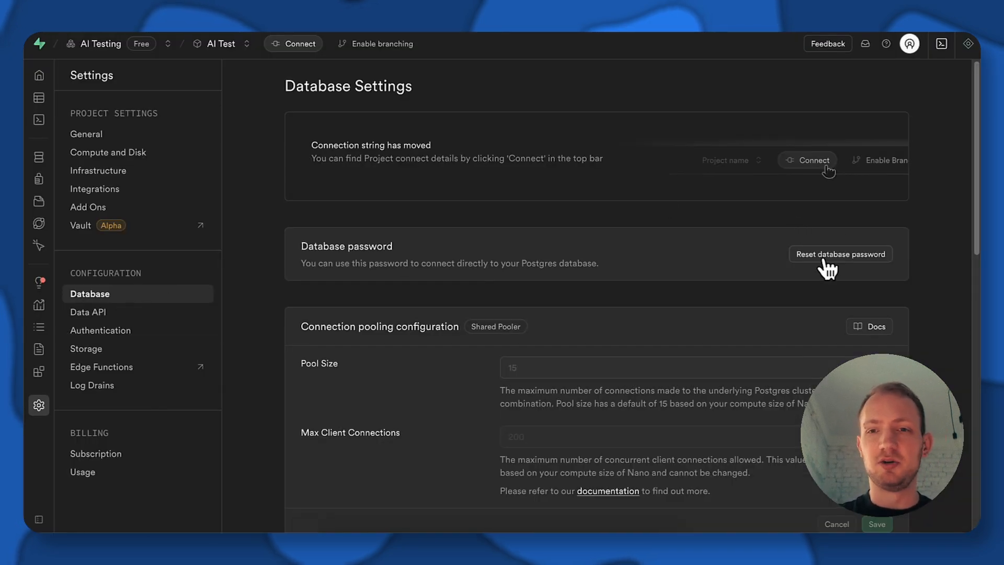
Step: Reset the database password to a newly generated one and copy it
{"action": "left_click", "coordinate": [840, 253]}
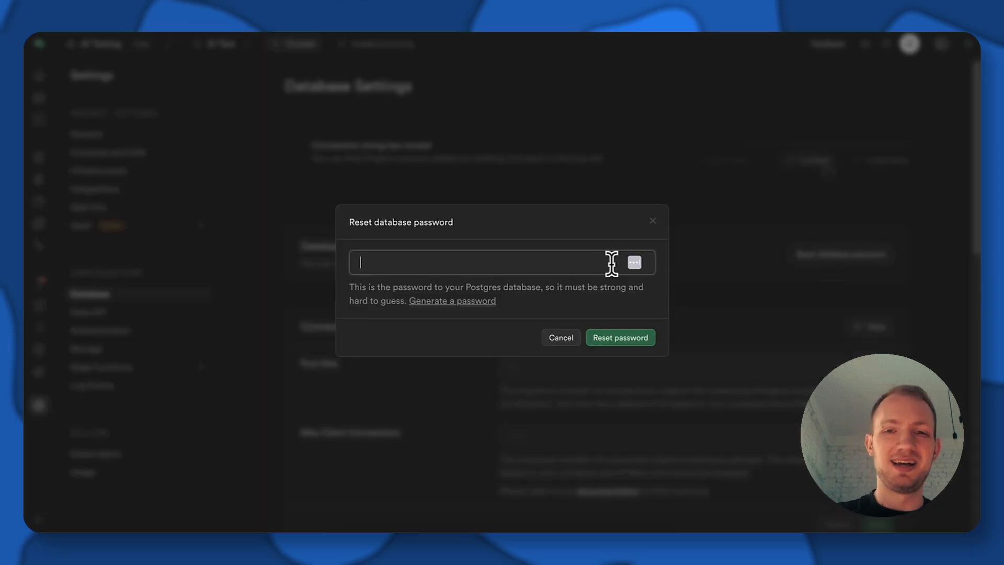
{"action": "left_click", "coordinate": [452, 300]}
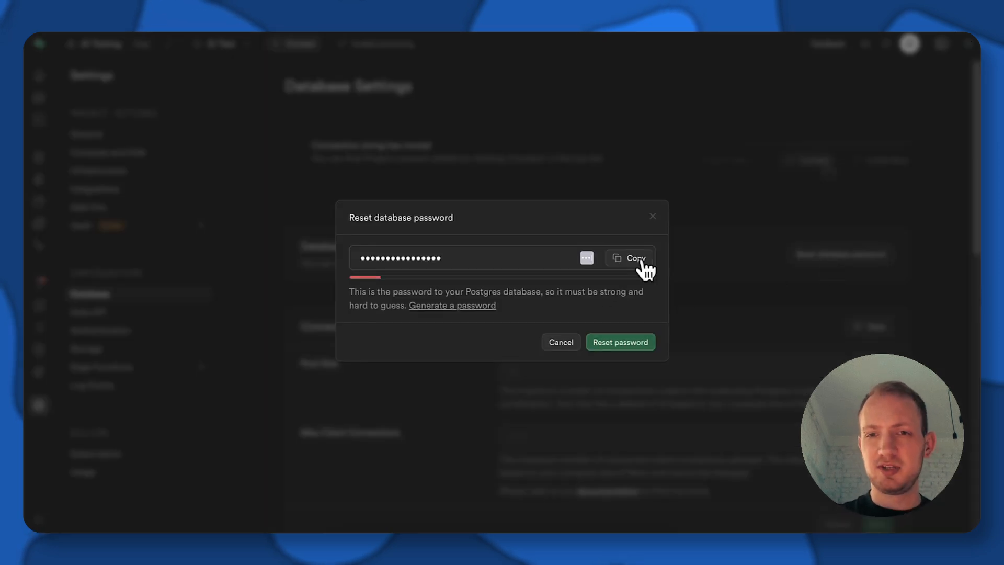
{"action": "left_click", "coordinate": [630, 257]}
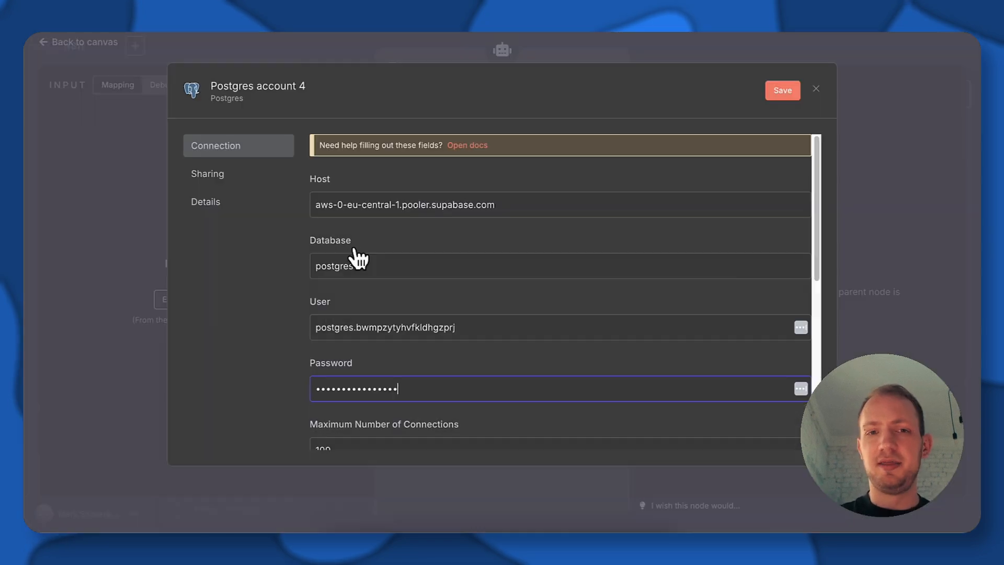
Step: Scroll the Postgres credential form and edit the connection port value
{"action": "scroll", "scroll_direction": "down", "scroll_amount": 3}
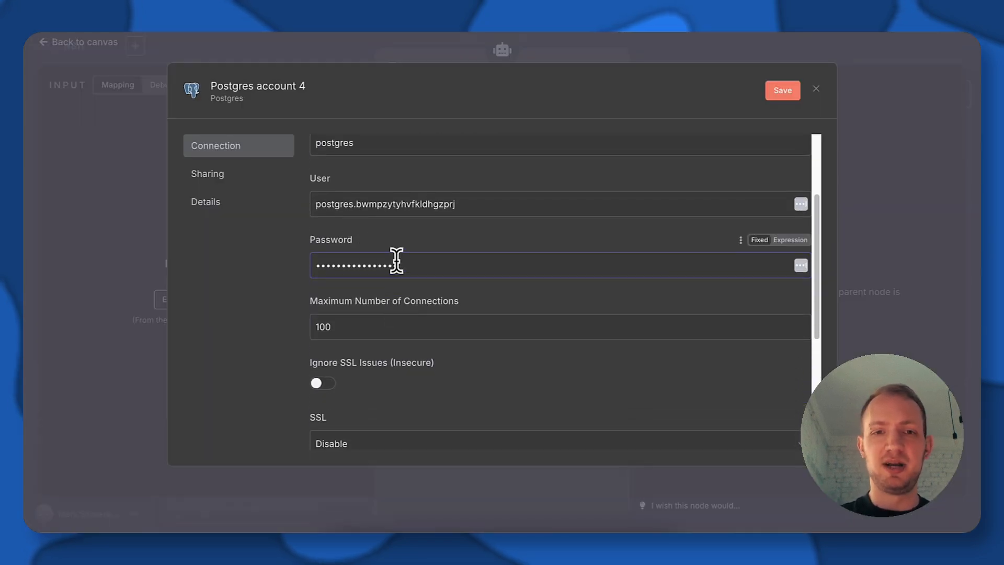
{"action": "scroll", "scroll_direction": "down", "scroll_amount": 3}
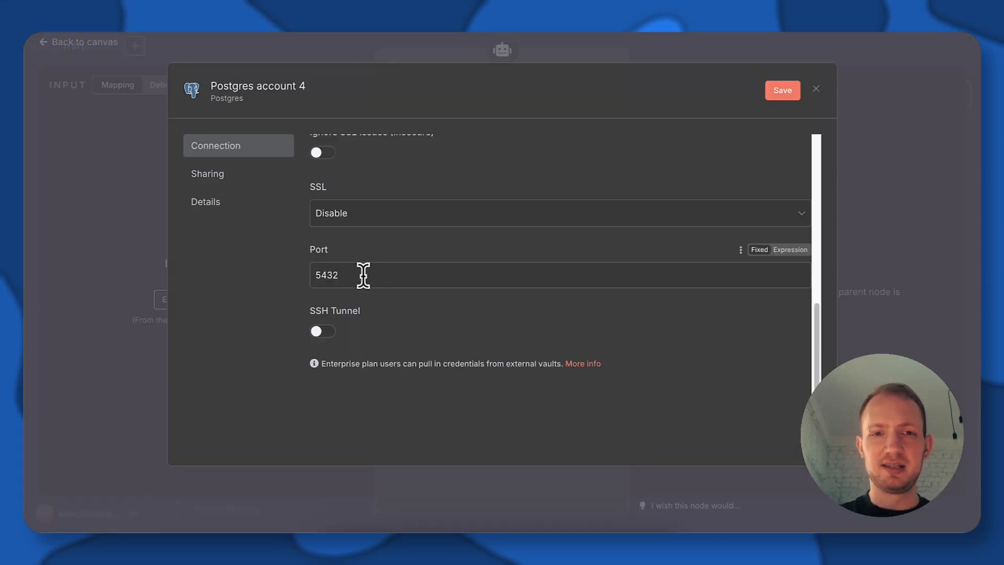
{"action": "left_click", "coordinate": [781, 90]}
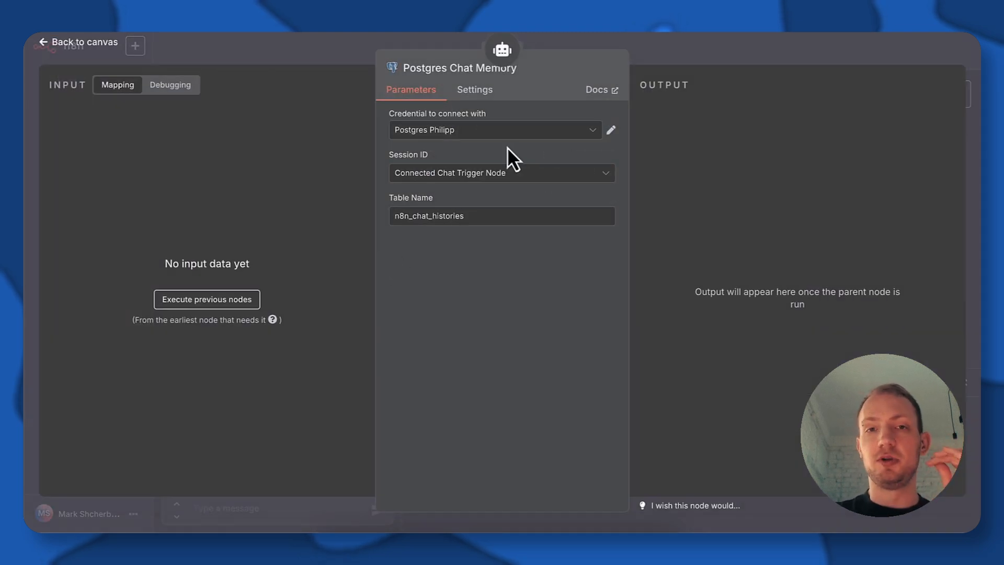
{"action": "mouse_move", "coordinate": [518, 173]}
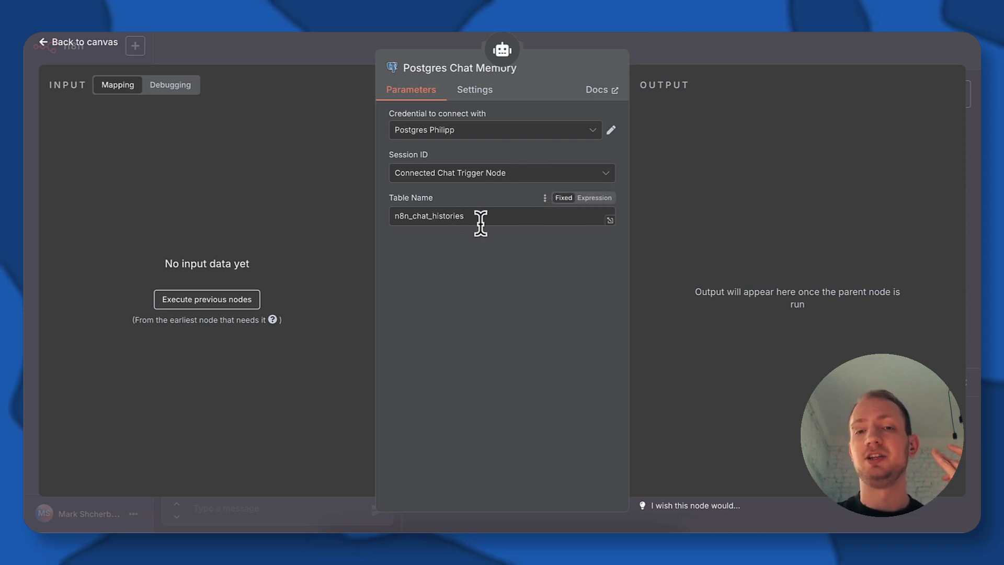
{"action": "mouse_move", "coordinate": [481, 221]}
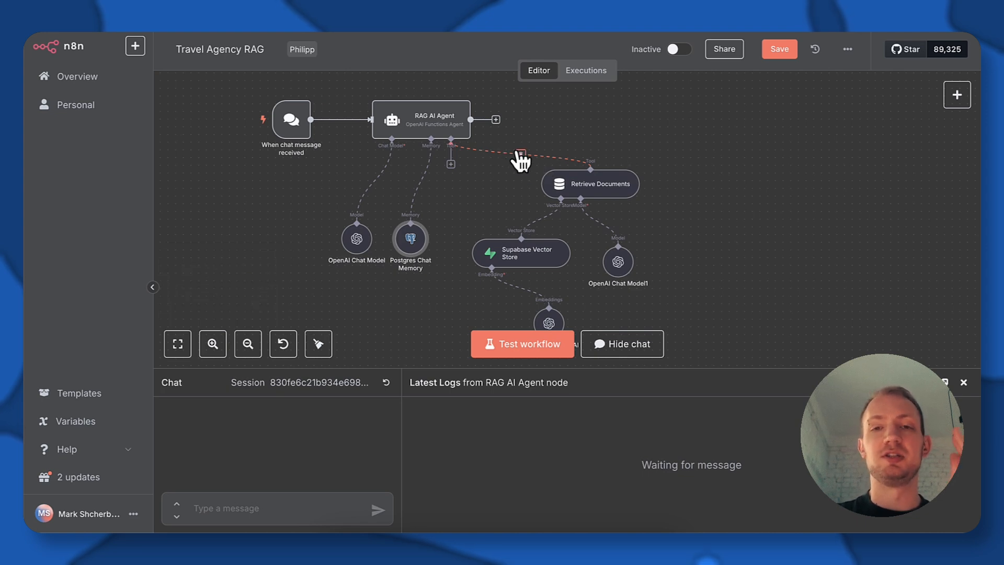
{"action": "mouse_move", "coordinate": [599, 195]}
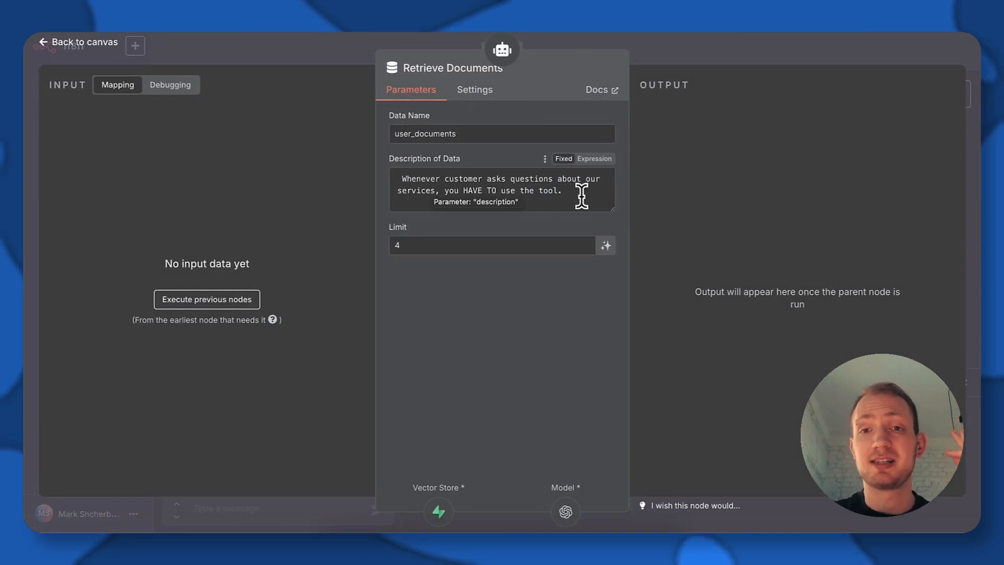
{"action": "mouse_move", "coordinate": [528, 202]}
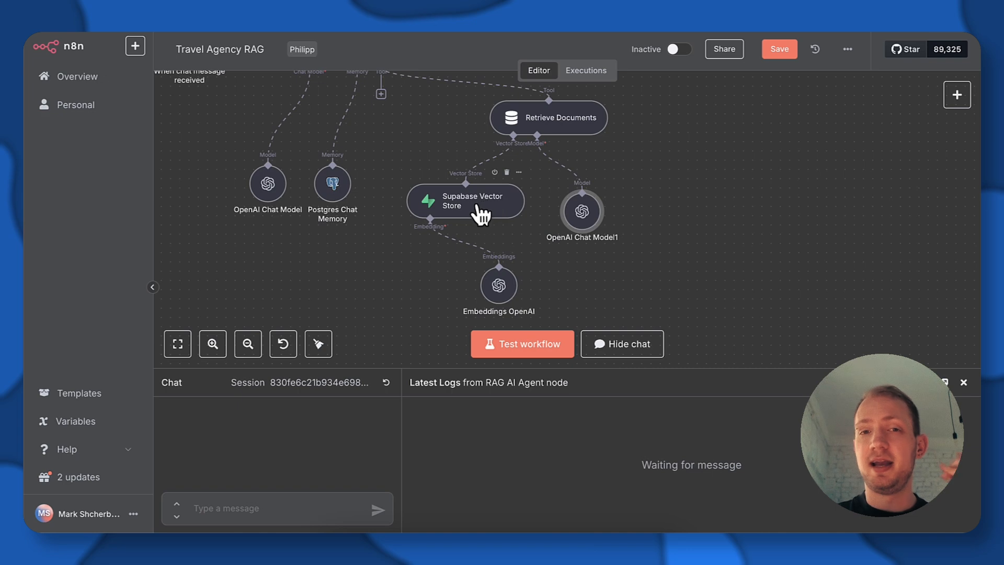
{"action": "double_click", "coordinate": [466, 201]}
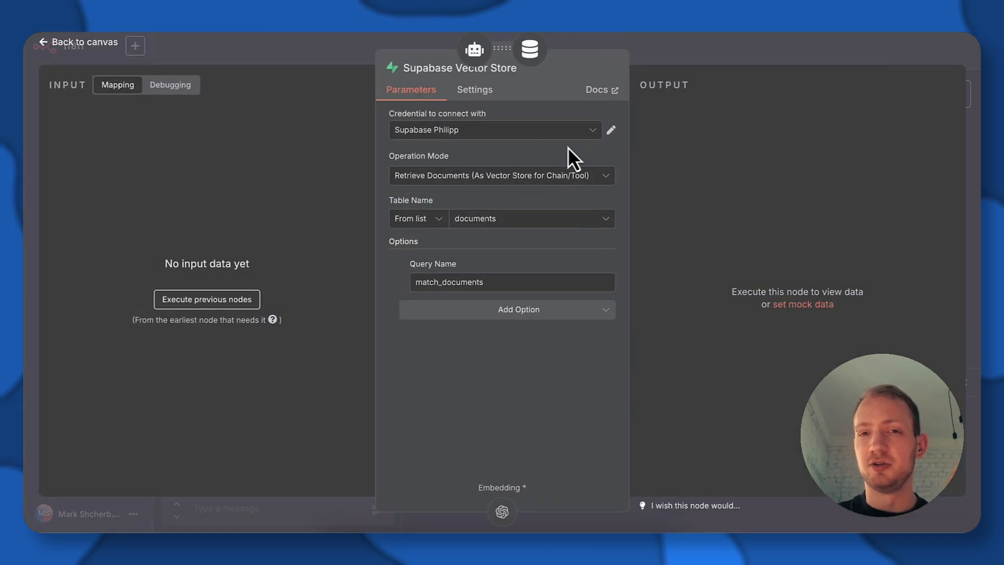
{"action": "mouse_move", "coordinate": [552, 137]}
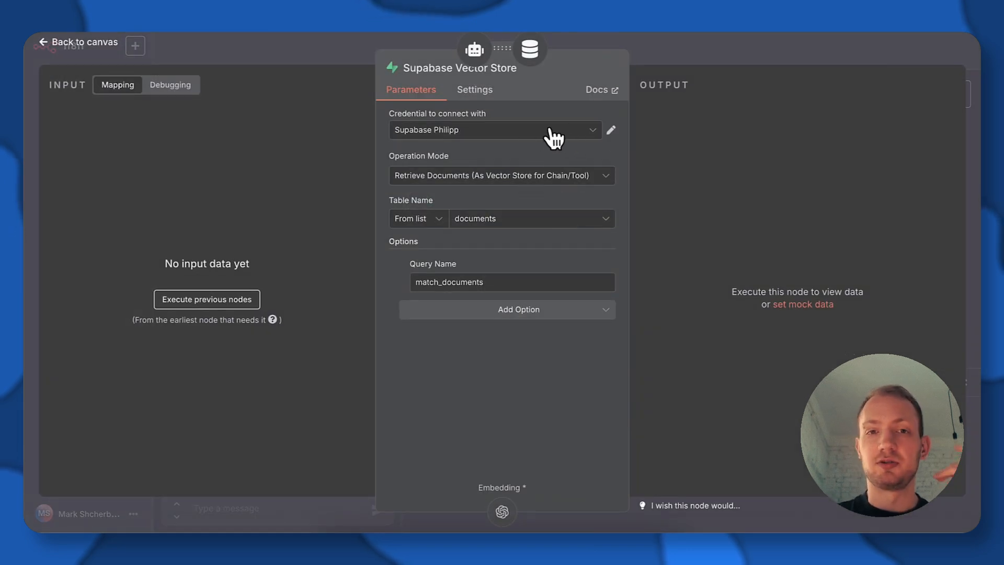
{"action": "mouse_move", "coordinate": [466, 133]}
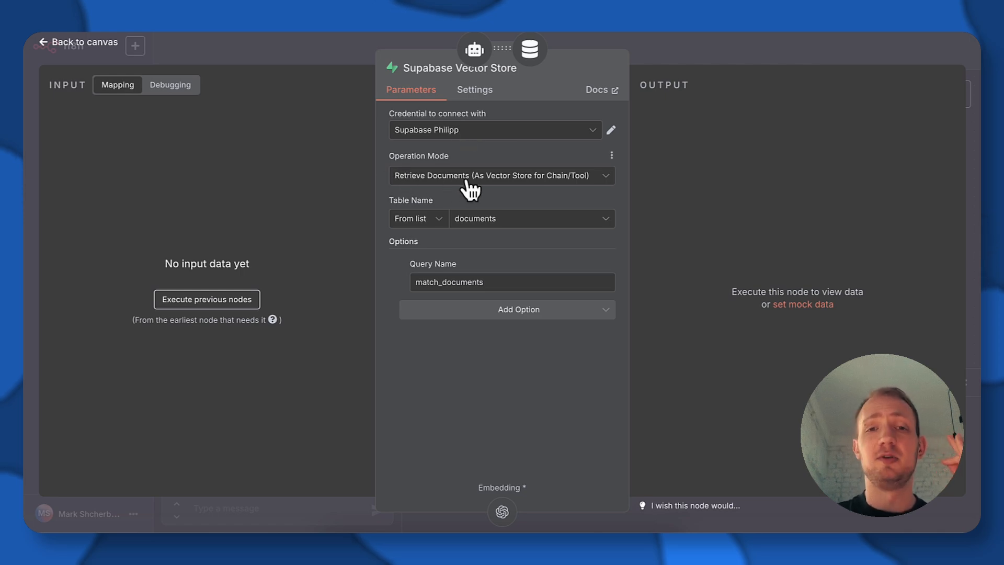
{"action": "mouse_move", "coordinate": [500, 203]}
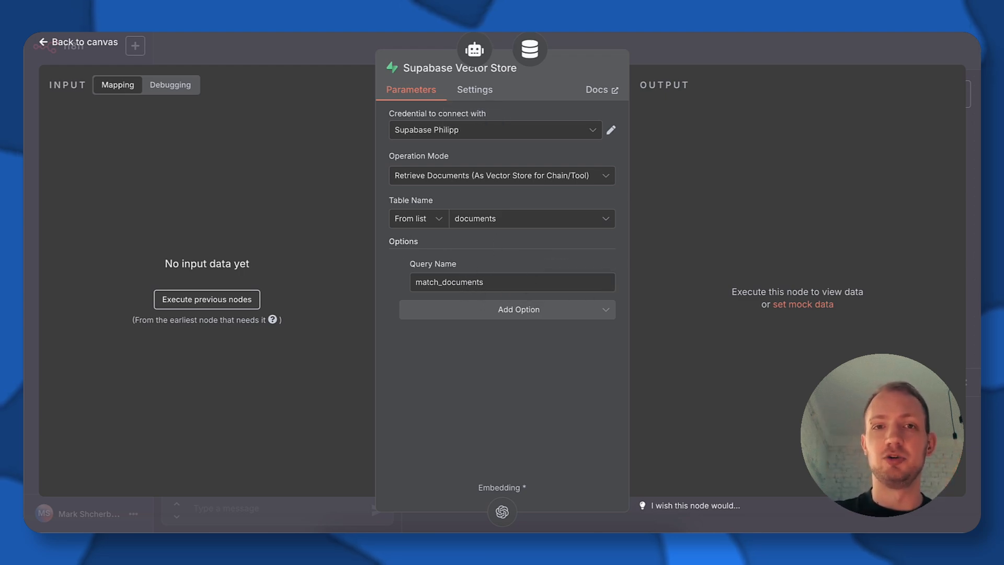
{"action": "left_click", "coordinate": [596, 89]}
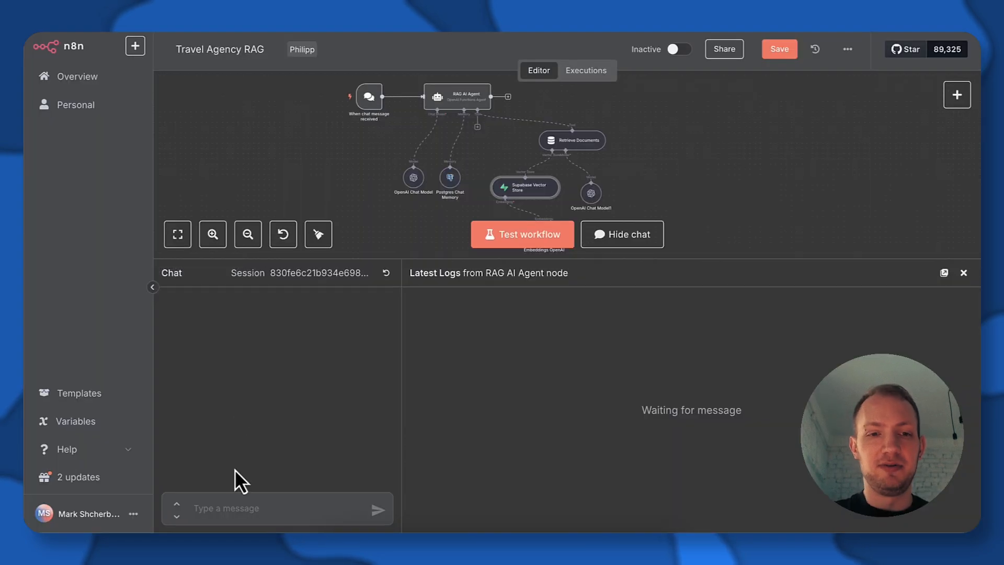
Step: Start a test chat message asking about refunds for airline-cancelled flights
{"action": "left_click", "coordinate": [276, 507]}
{"action": "type", "text": "Will I be refunded if my flight is cancelled by airline?"}
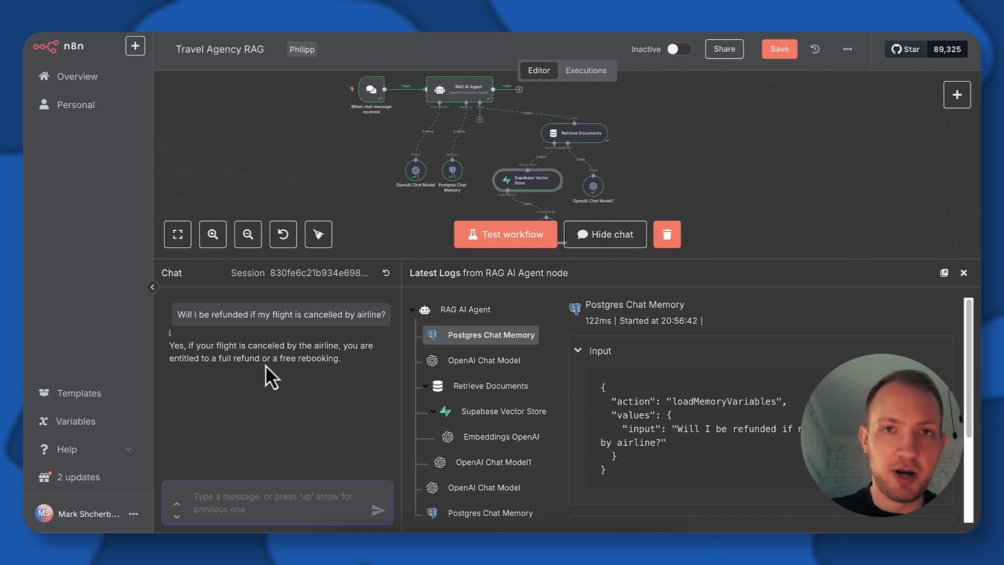
{"action": "mouse_move", "coordinate": [388, 355]}
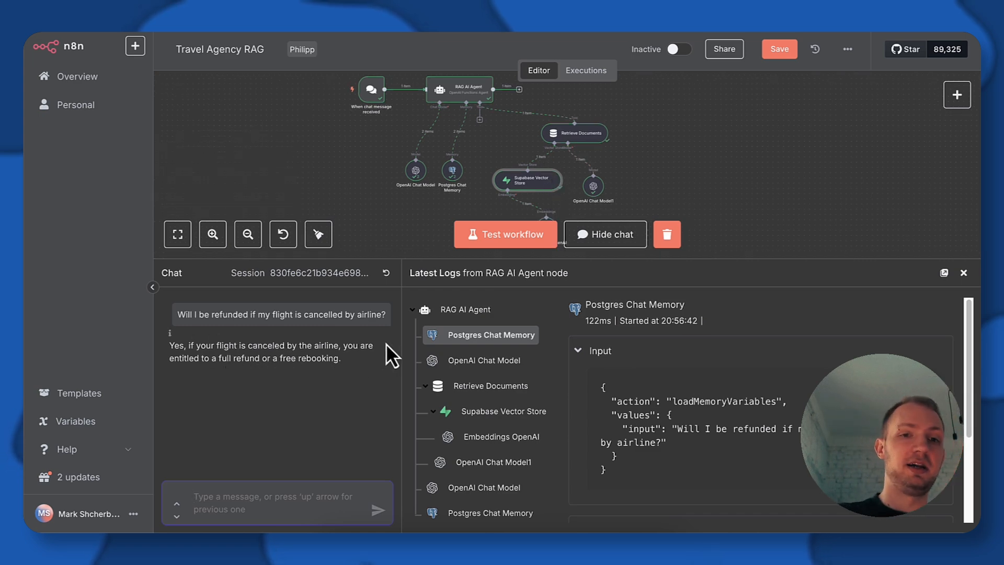
{"action": "mouse_move", "coordinate": [333, 306]}
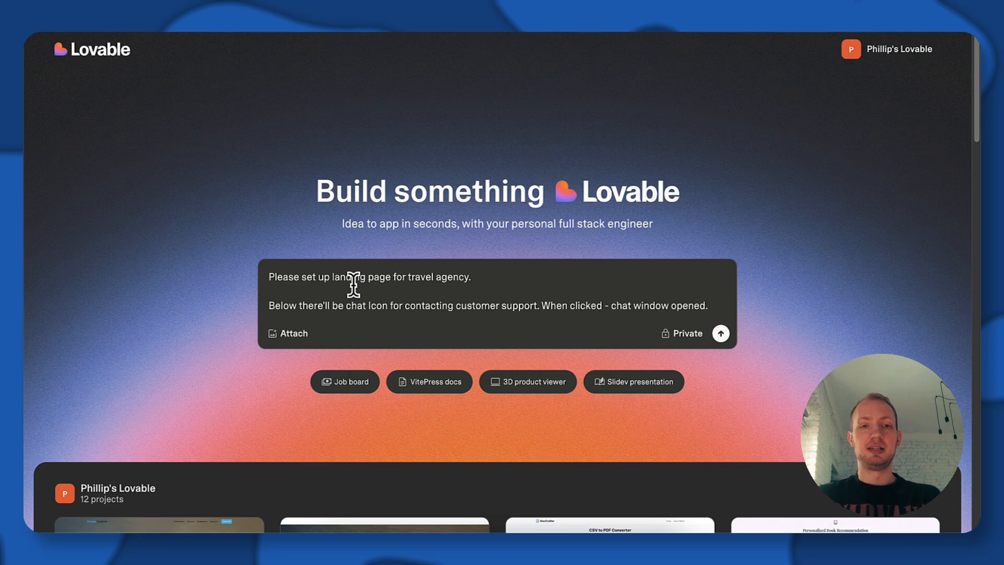
{"action": "mouse_move", "coordinate": [407, 292]}
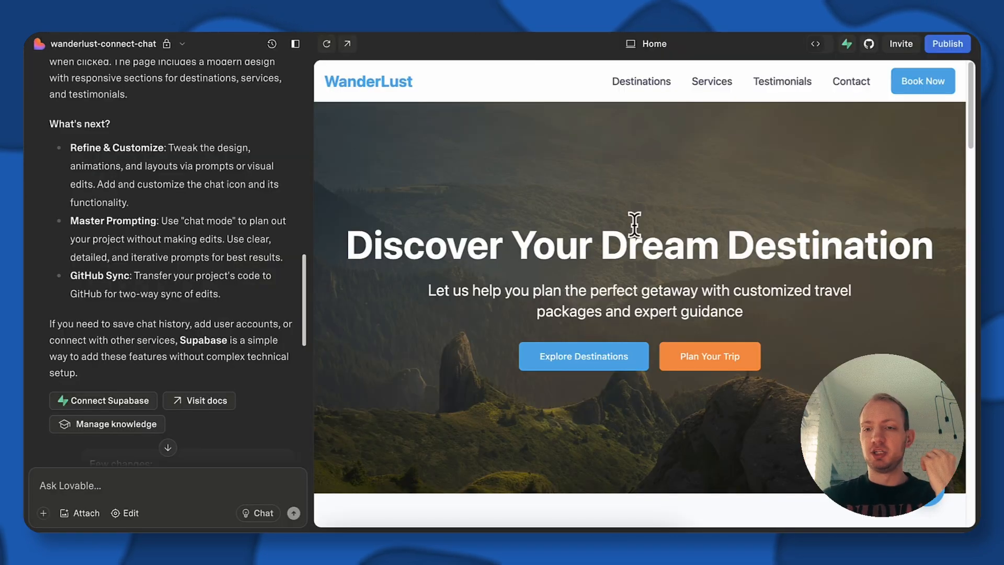
Step: Open the landing page's support chat and type 'Hello!' in the message box
{"action": "scroll", "scroll_direction": "down", "scroll_amount": 3}
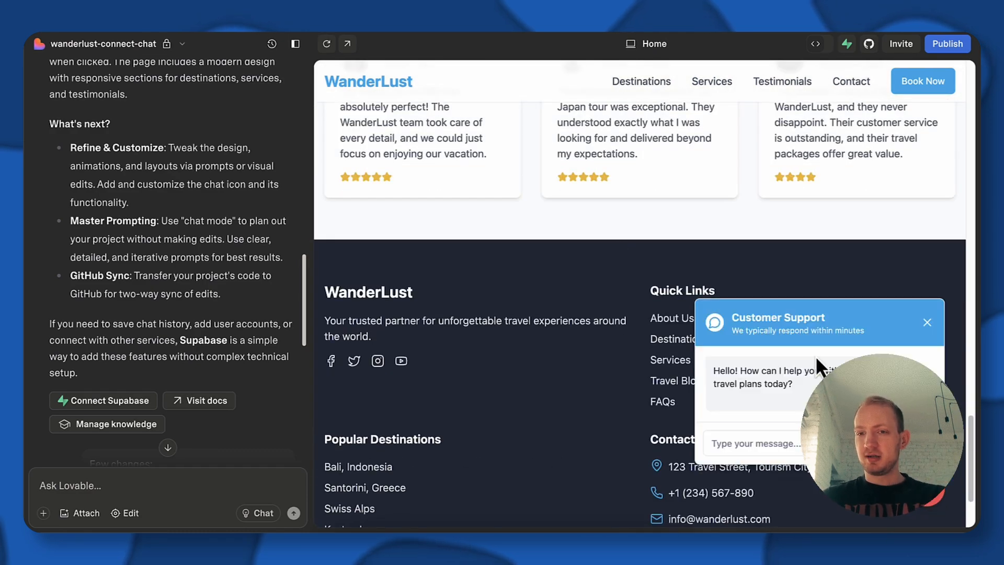
{"action": "left_click", "coordinate": [753, 442]}
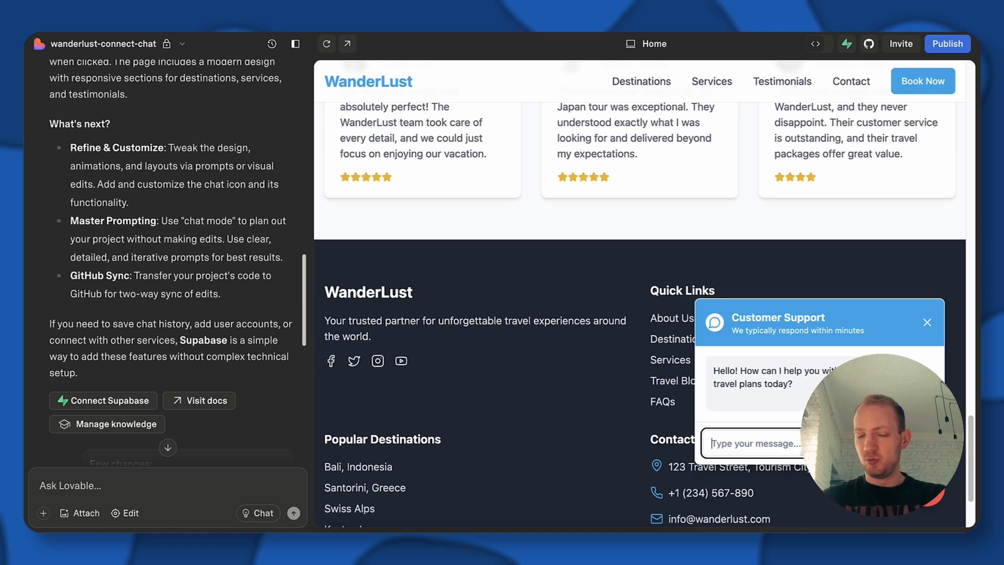
{"action": "type", "text": "Hello!"}
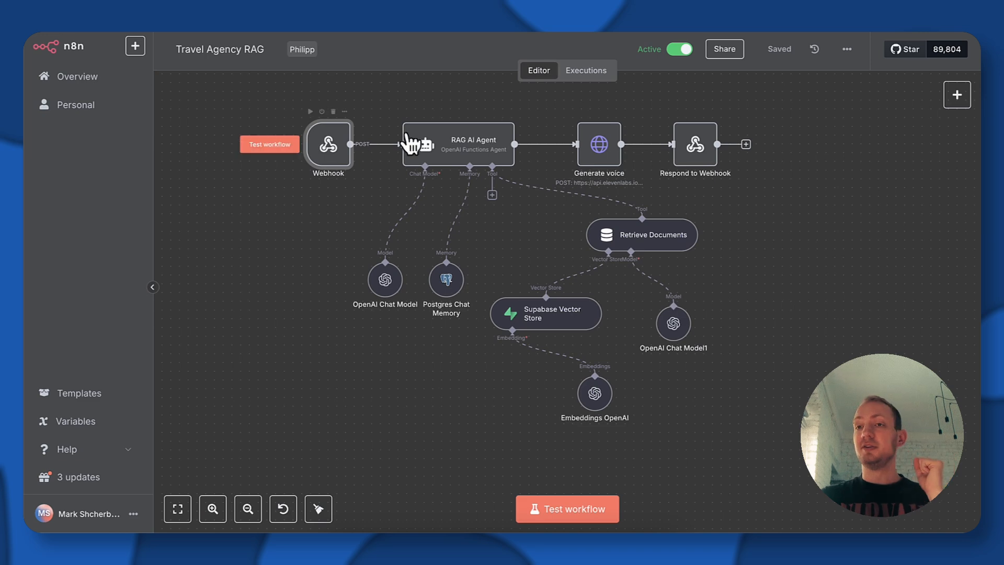
{"action": "mouse_move", "coordinate": [332, 122]}
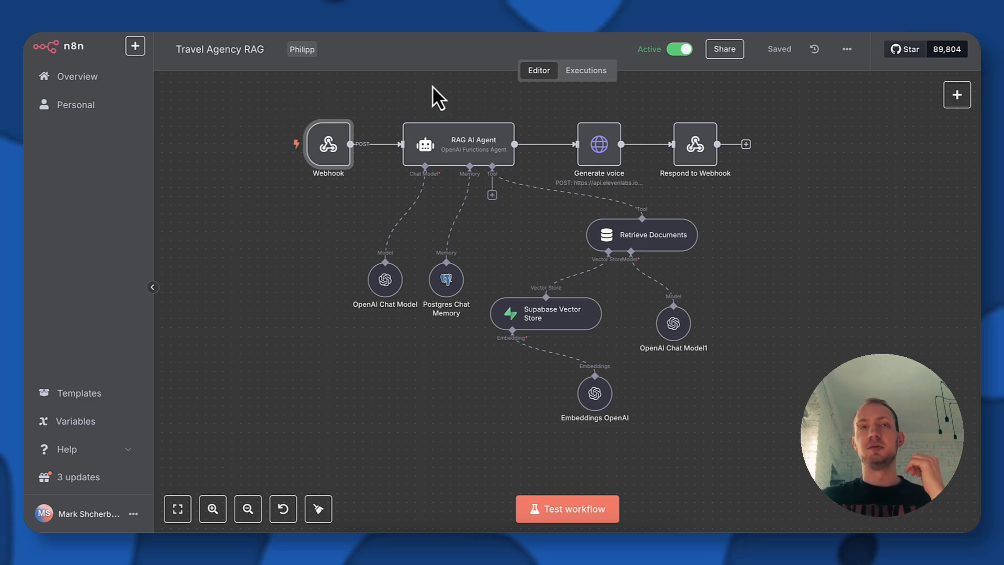
{"action": "mouse_move", "coordinate": [328, 142]}
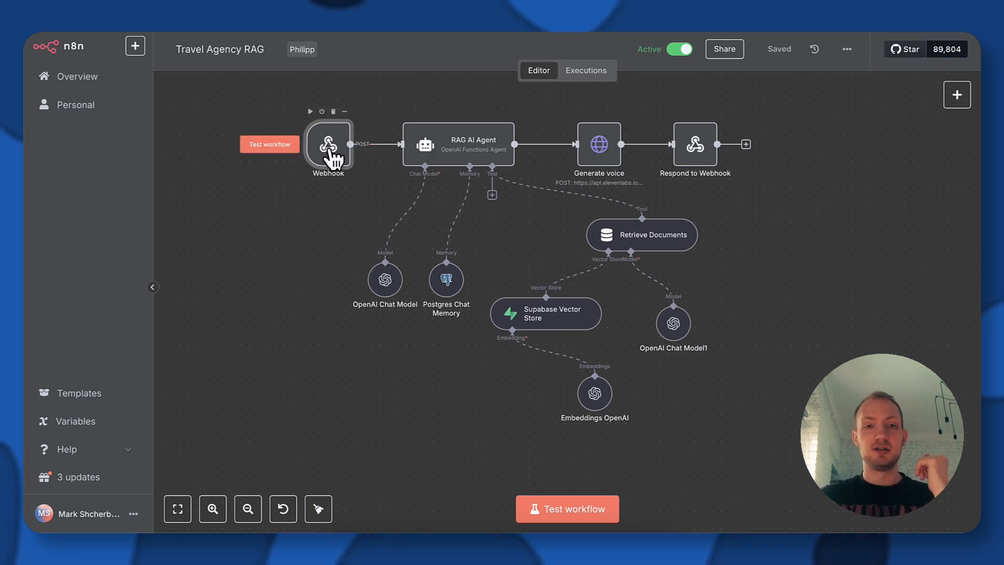
{"action": "double_click", "coordinate": [329, 144]}
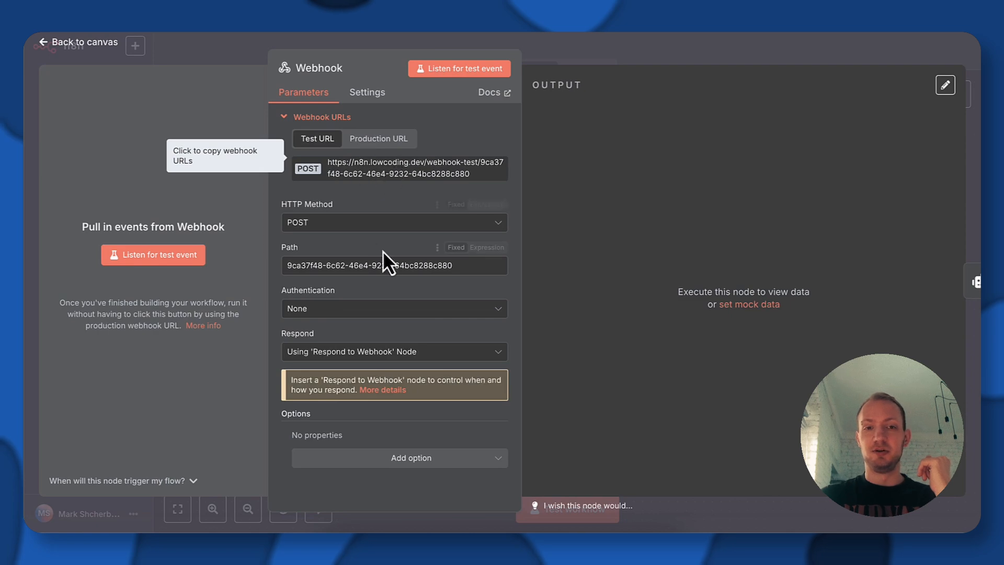
{"action": "mouse_move", "coordinate": [435, 352]}
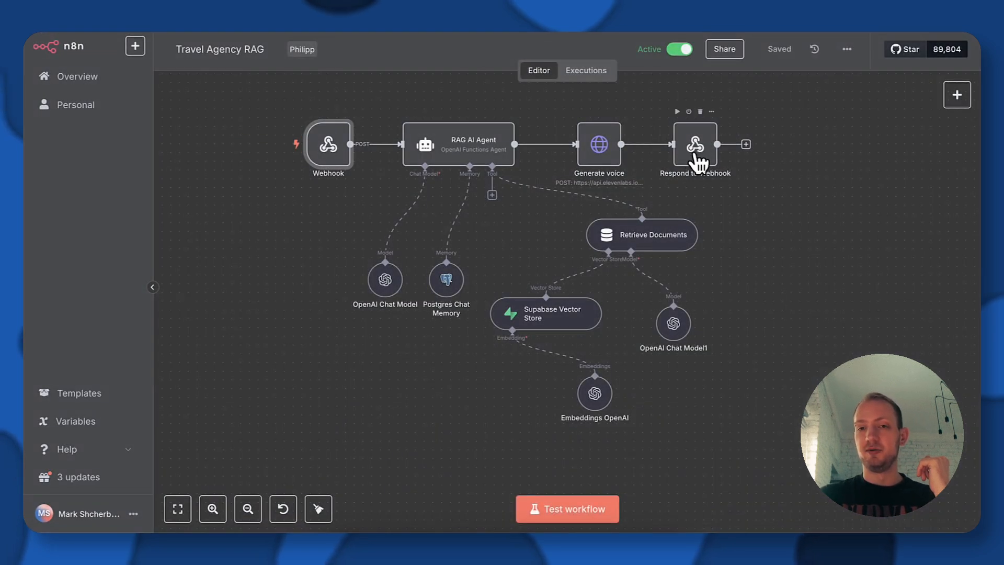
{"action": "double_click", "coordinate": [457, 143]}
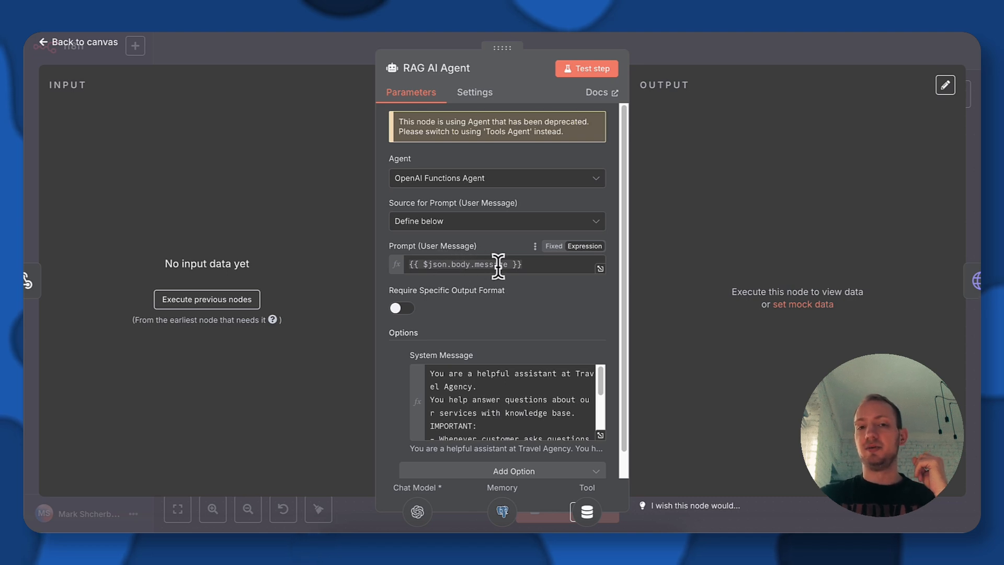
{"action": "mouse_move", "coordinate": [505, 288]}
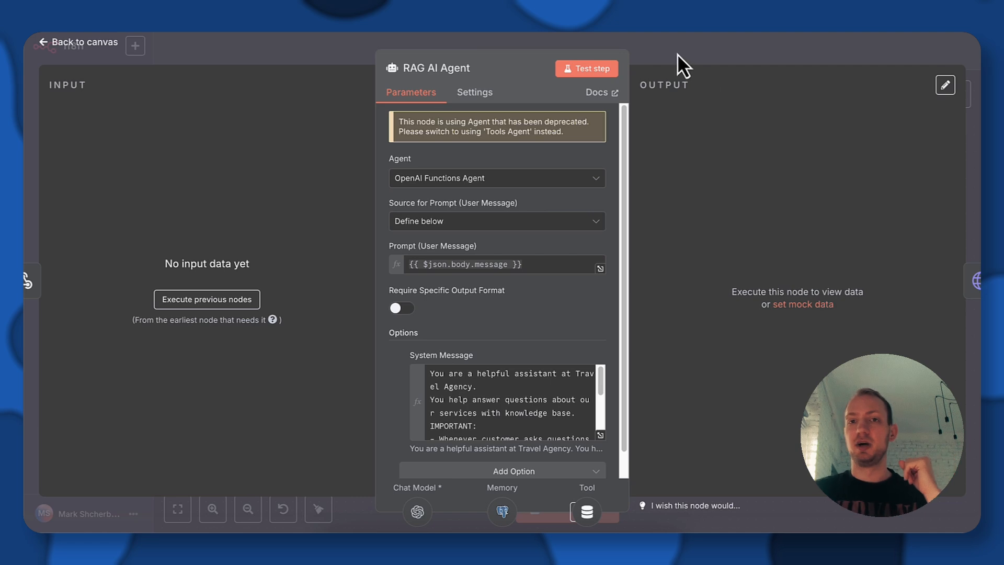
{"action": "left_click", "coordinate": [501, 511]}
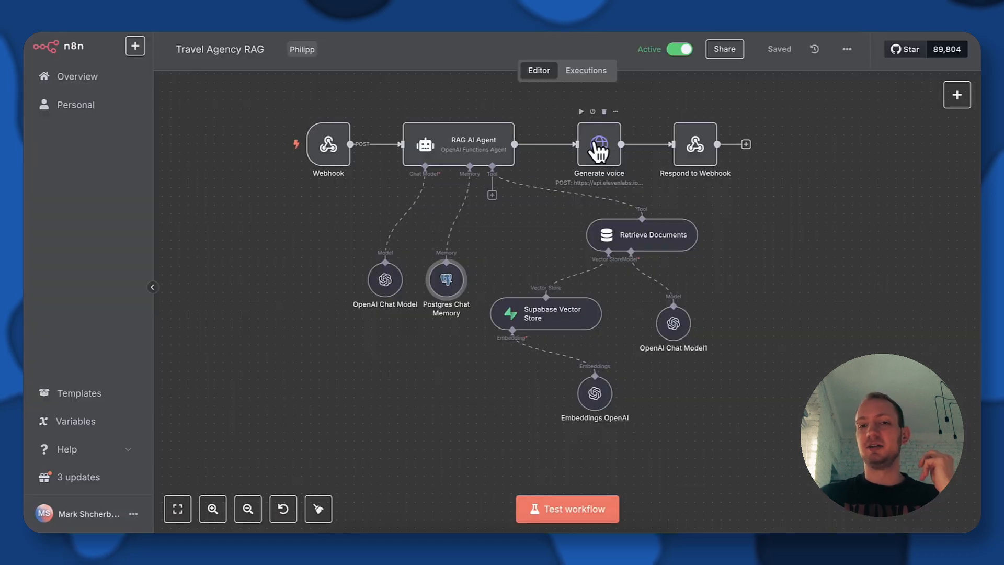
{"action": "mouse_move", "coordinate": [607, 134]}
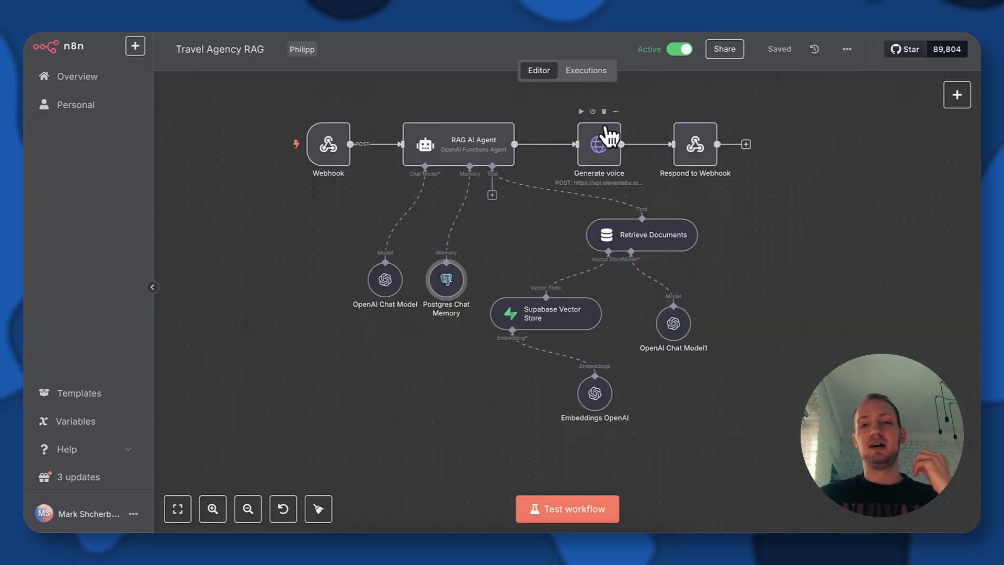
Step: Open the Generate voice node and review its ElevenLabs URL, headers and body parameters
{"action": "double_click", "coordinate": [598, 143]}
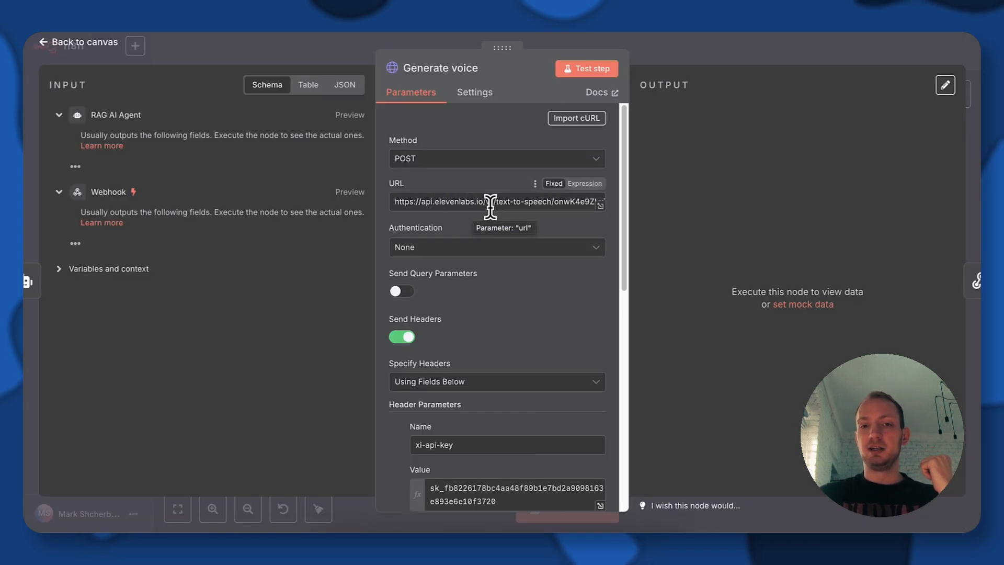
{"action": "mouse_move", "coordinate": [549, 211]}
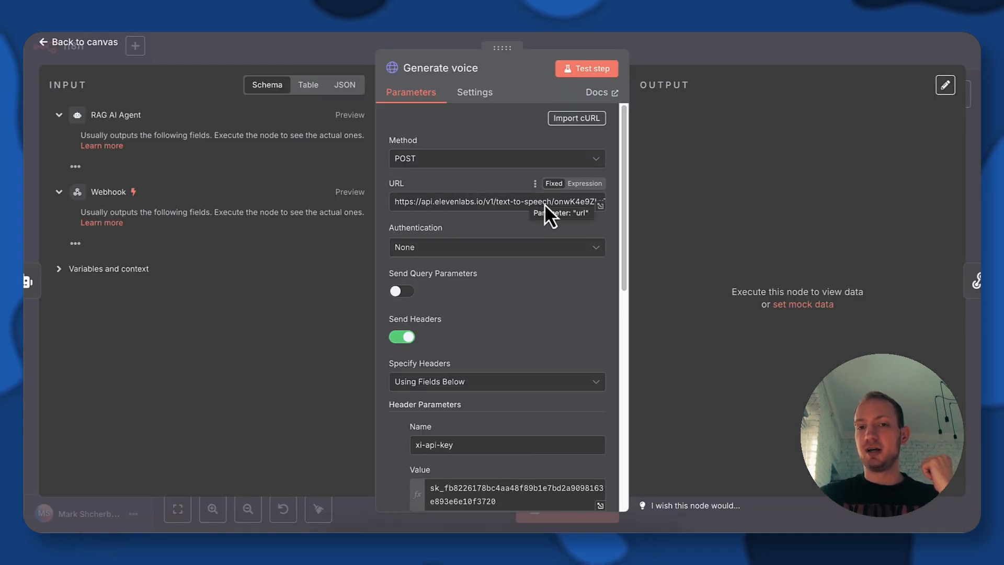
{"action": "scroll", "scroll_direction": "down", "scroll_amount": 3}
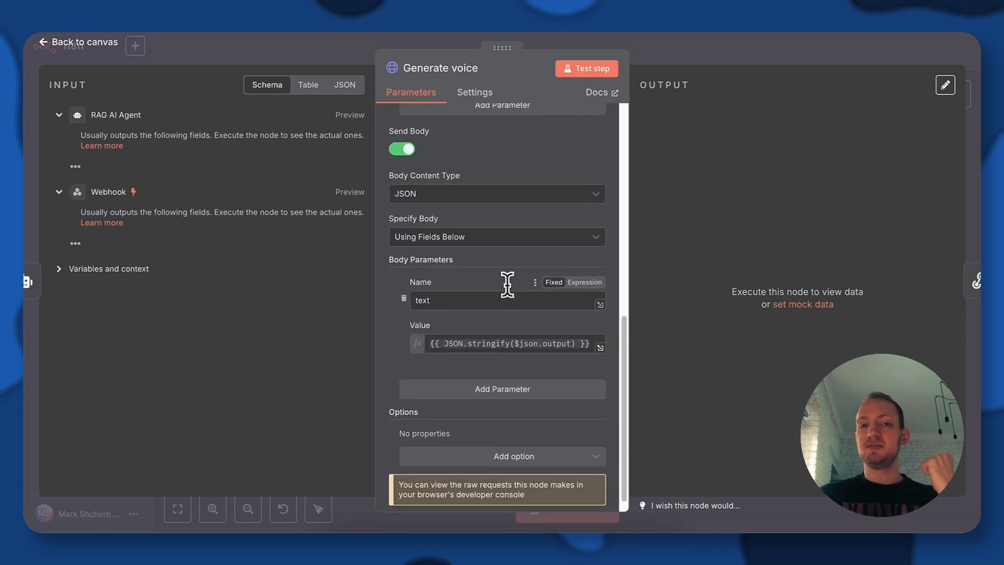
{"action": "scroll", "scroll_direction": "up", "scroll_amount": 3}
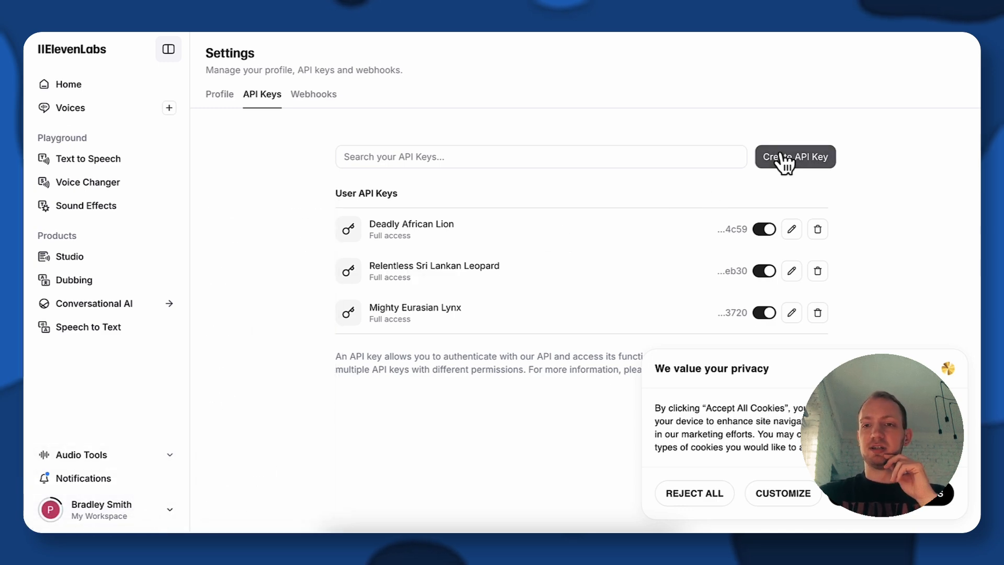
Step: Start creating a new ElevenLabs API key from the API Keys settings
{"action": "left_click", "coordinate": [794, 156]}
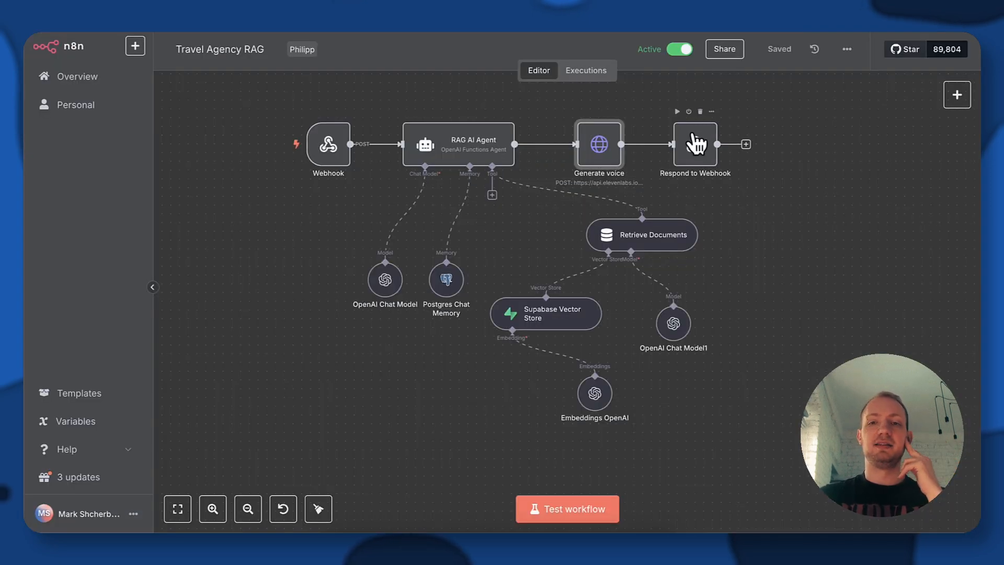
{"action": "double_click", "coordinate": [695, 143]}
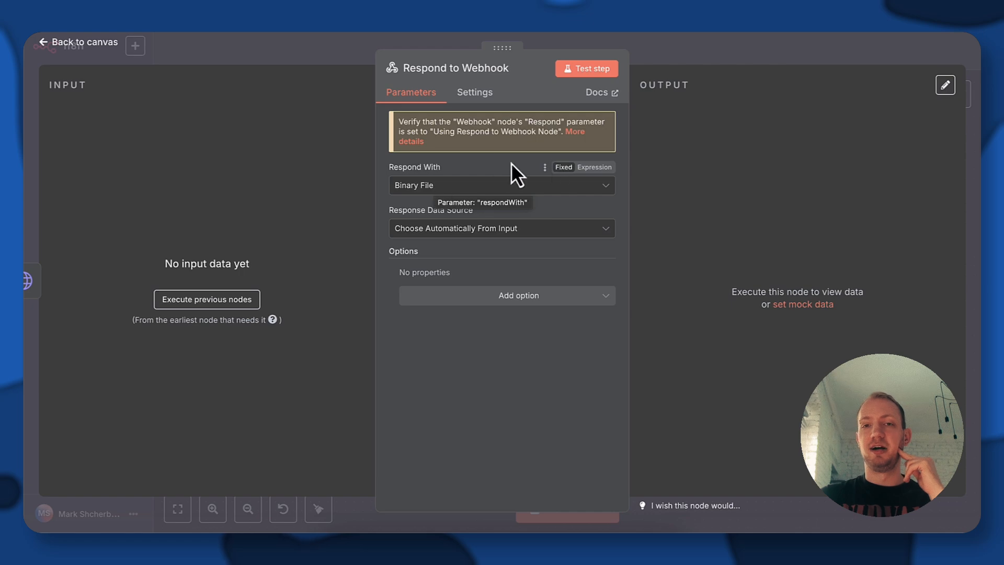
{"action": "mouse_move", "coordinate": [714, 60]}
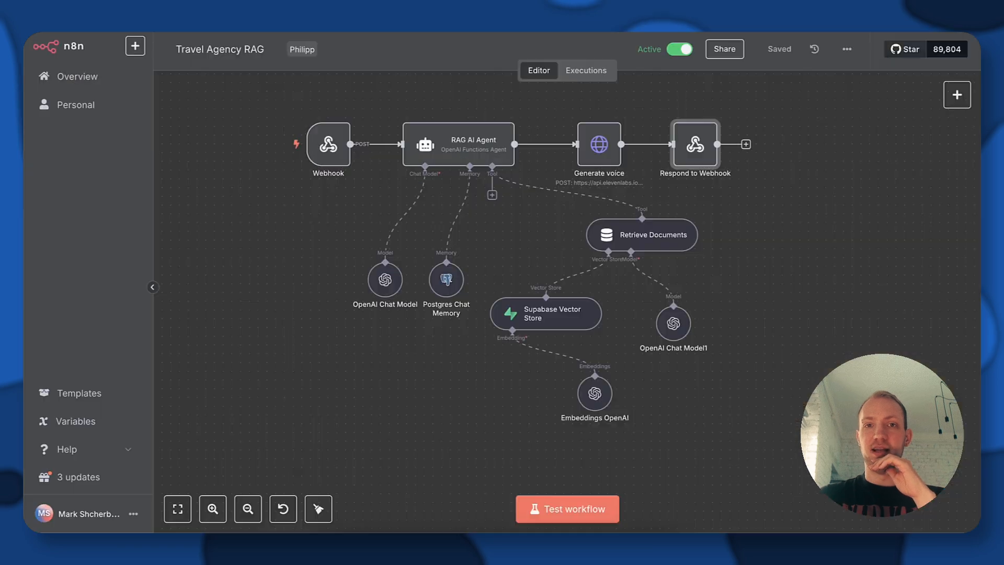
{"action": "double_click", "coordinate": [328, 143]}
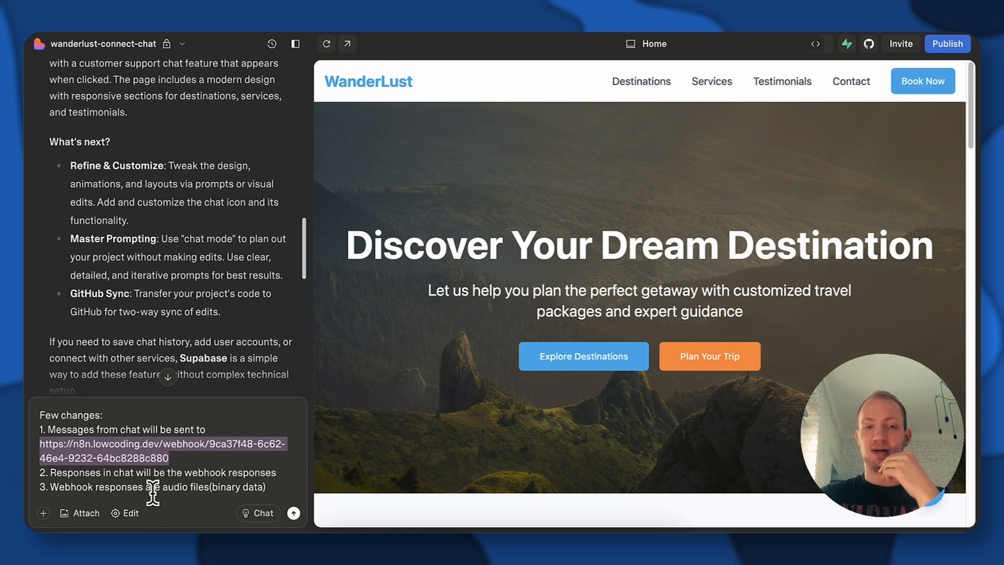
{"action": "mouse_move", "coordinate": [475, 315]}
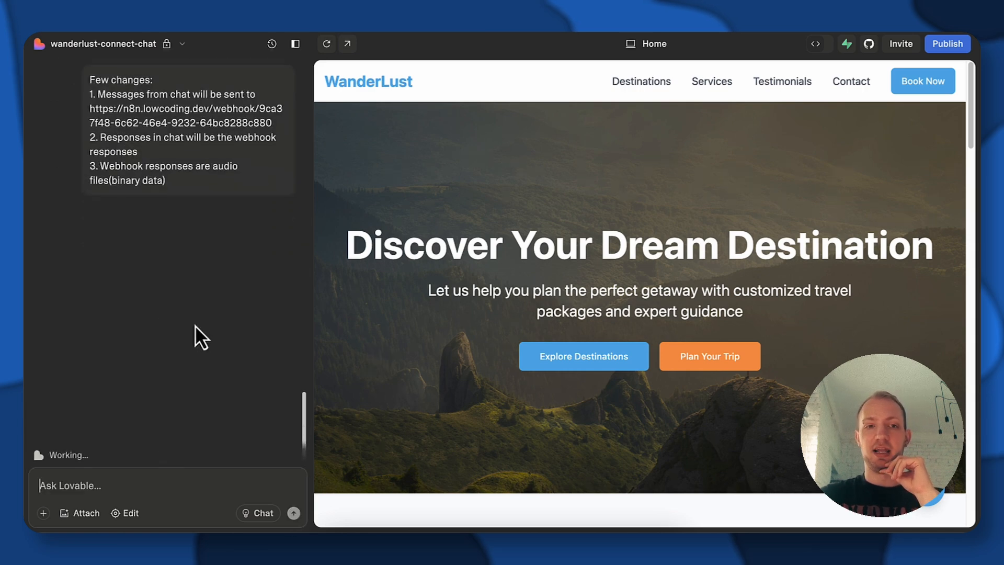
{"action": "mouse_move", "coordinate": [194, 285]}
{"action": "type", "text": "H"}
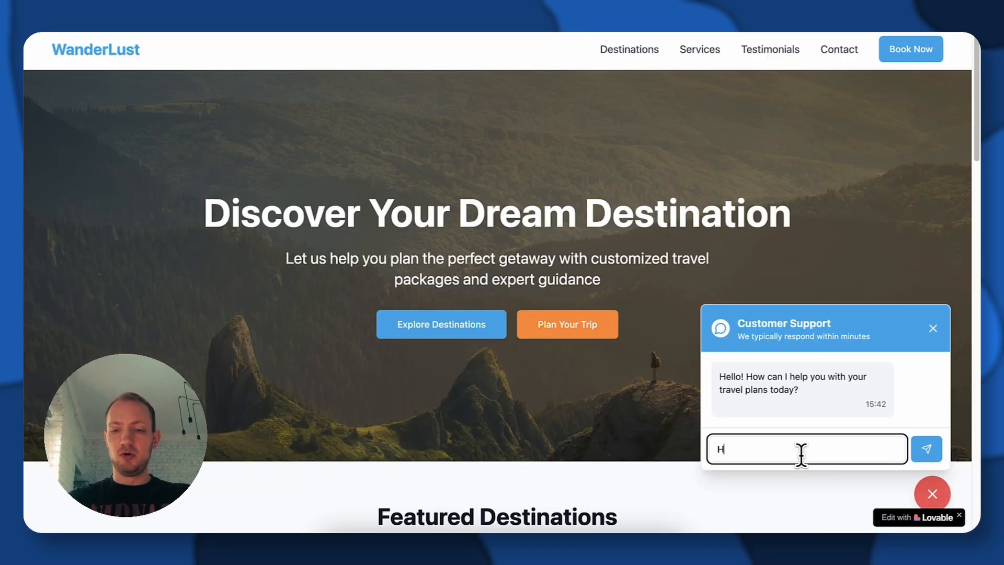
Step: Send the greeting, then play the voice replies to the greeting and refund question
{"action": "left_click", "coordinate": [926, 448]}
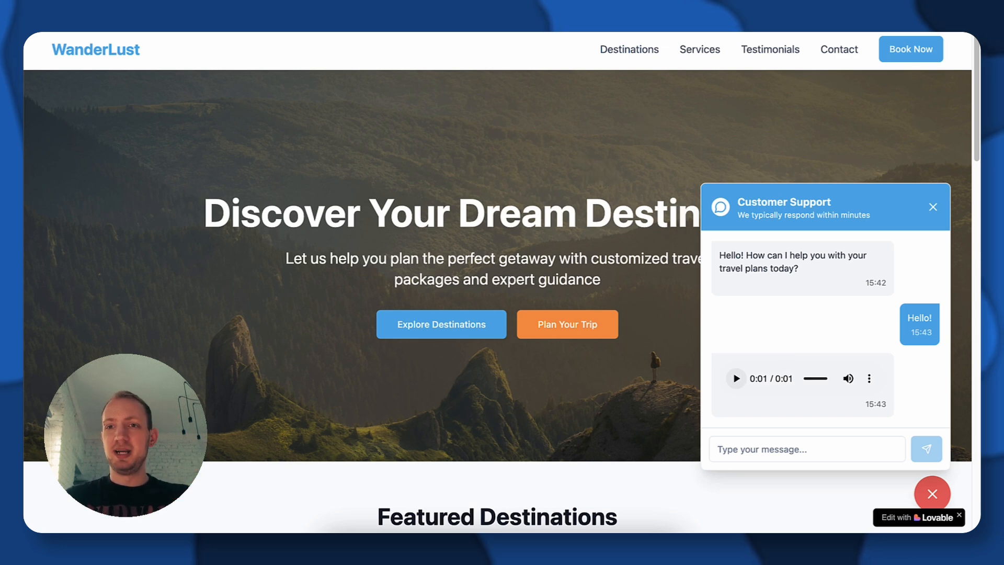
{"action": "left_click", "coordinate": [806, 448]}
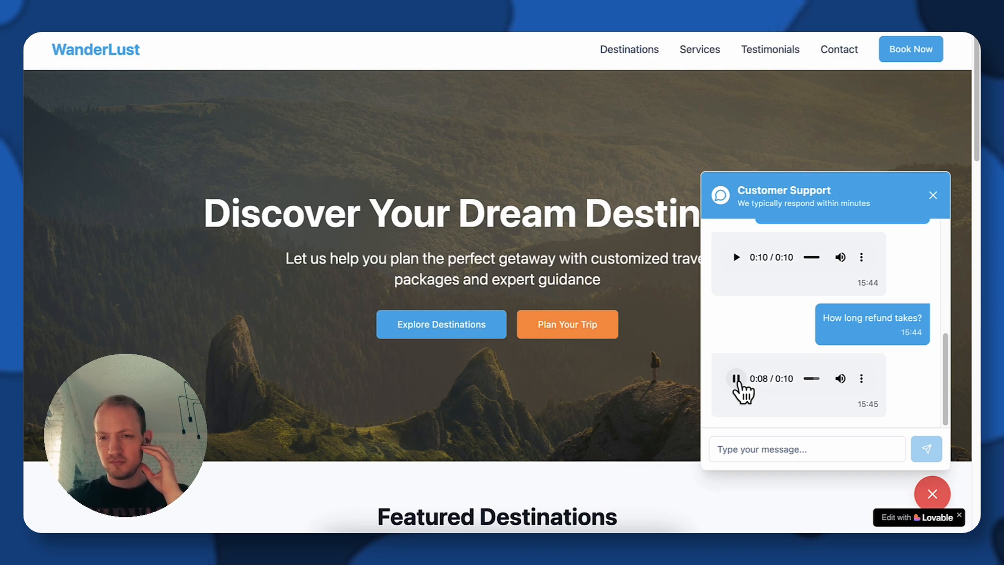
{"action": "left_click", "coordinate": [735, 378]}
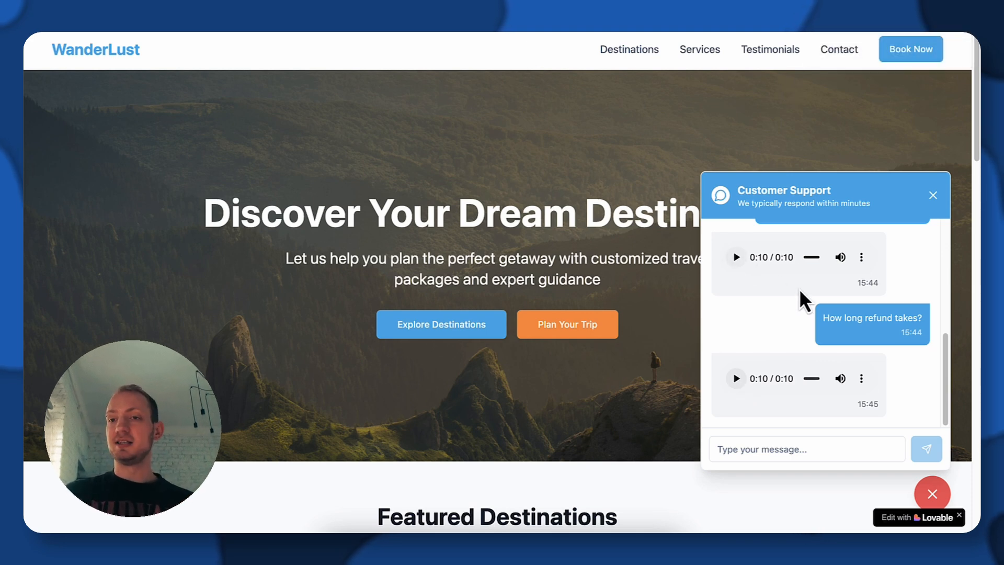
{"action": "left_click", "coordinate": [499, 473]}
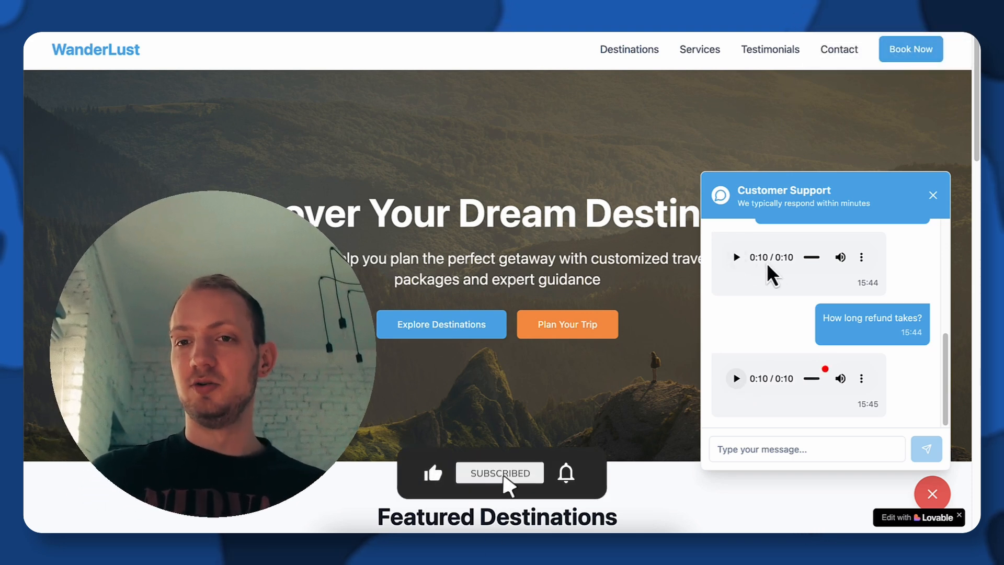